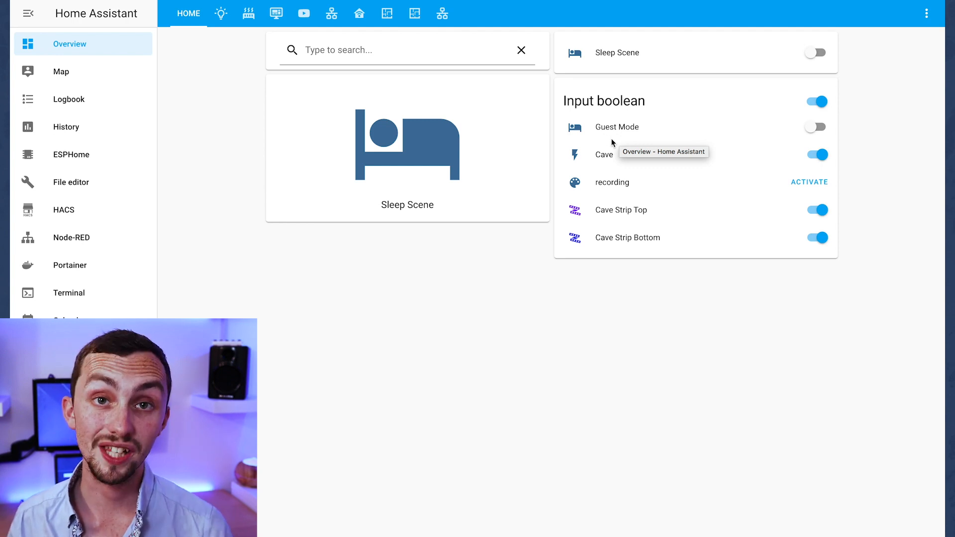
mouse_move(620, 129)
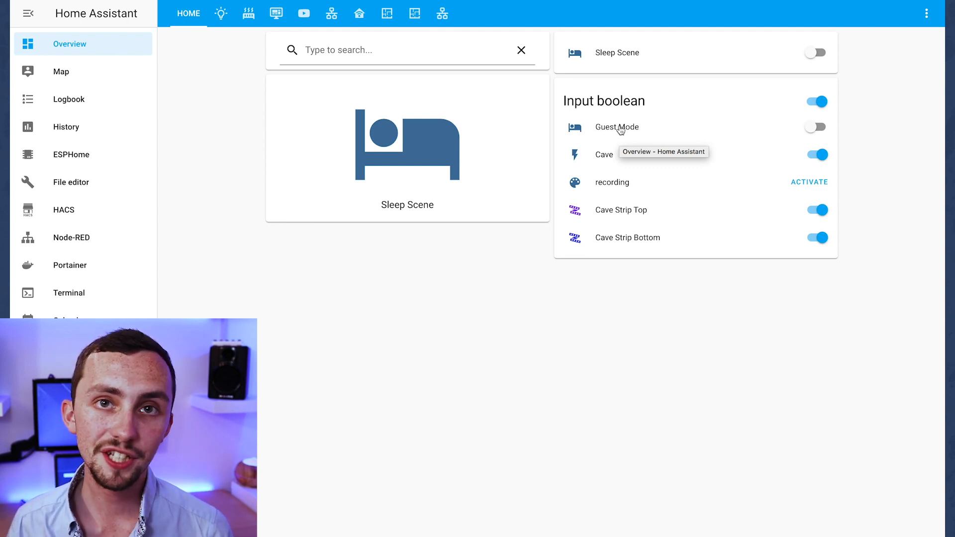
Toggle the Guest Mode boolean helper from its dashboard details dialog.
left_click(617, 127)
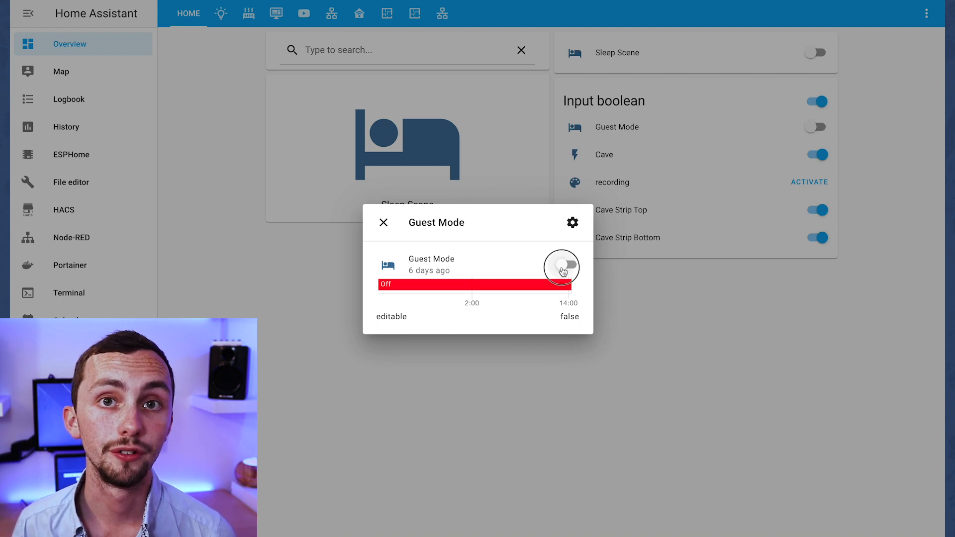
left_click(562, 266)
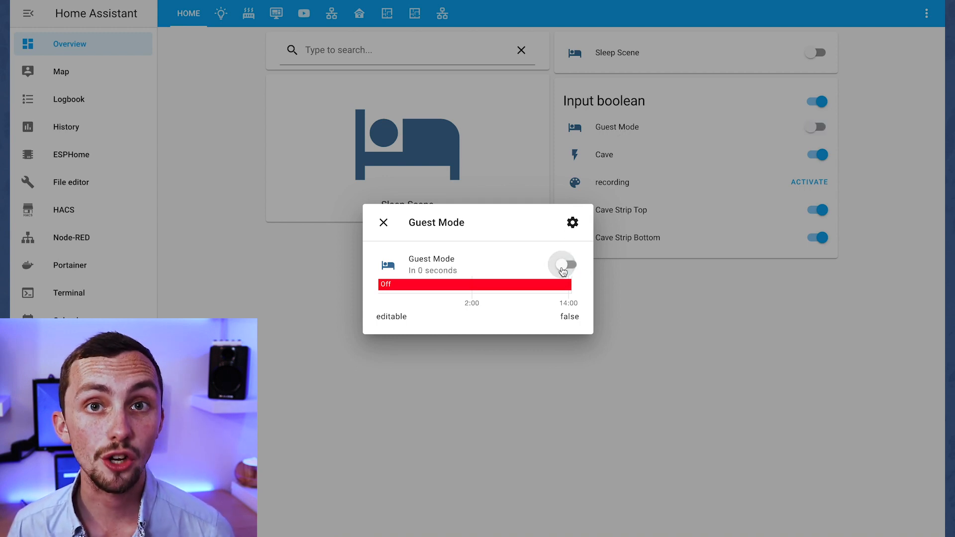
left_click(384, 222)
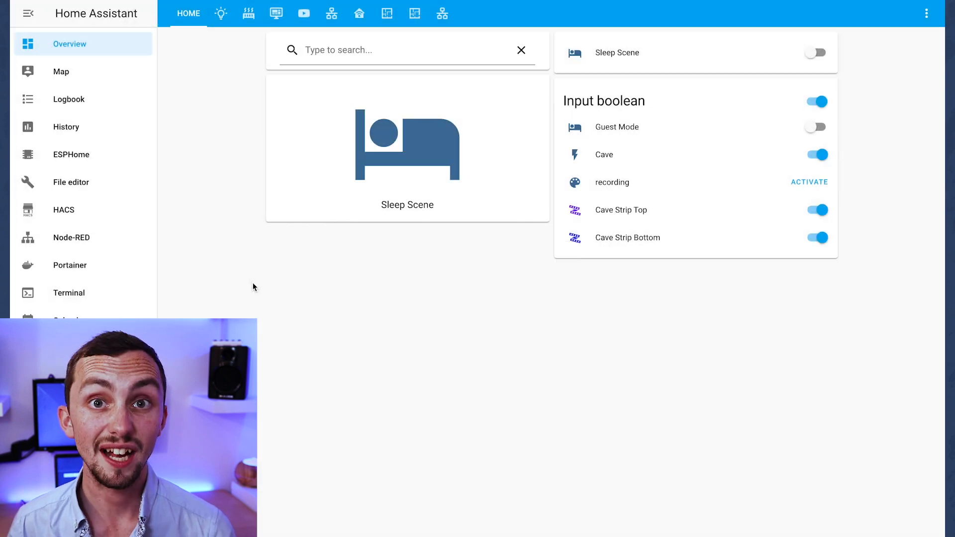
mouse_move(263, 286)
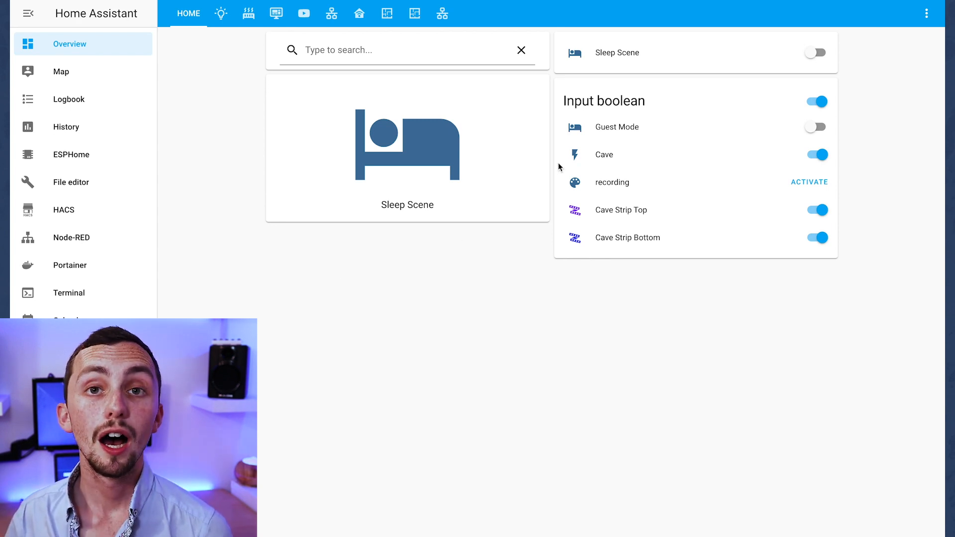
mouse_move(577, 134)
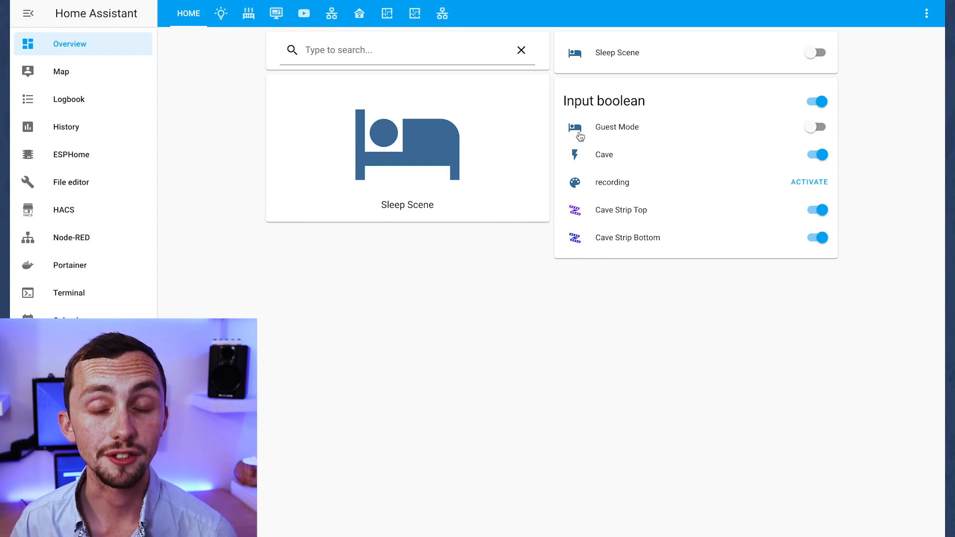
In File editor, highlight the four input_* include lines in configuration.yaml.
left_click(360, 13)
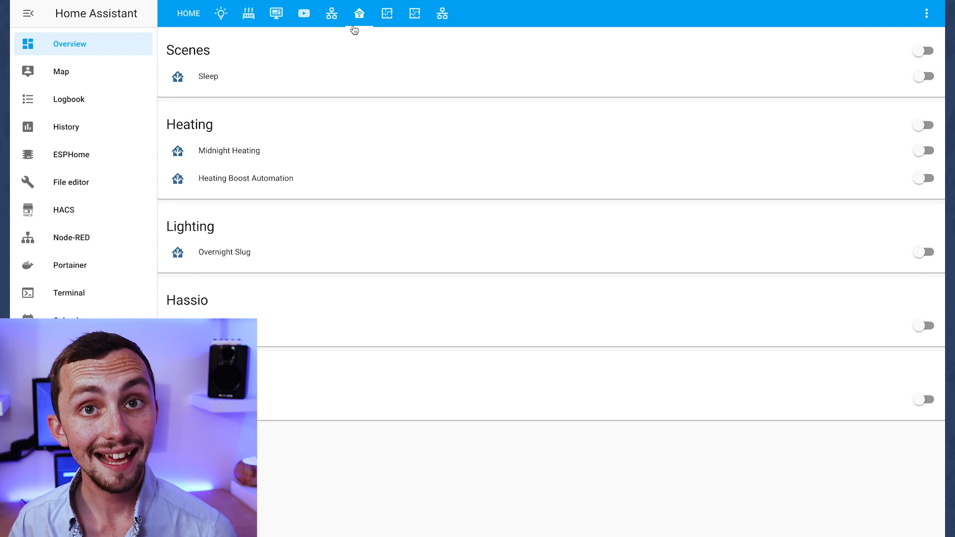
left_click(72, 181)
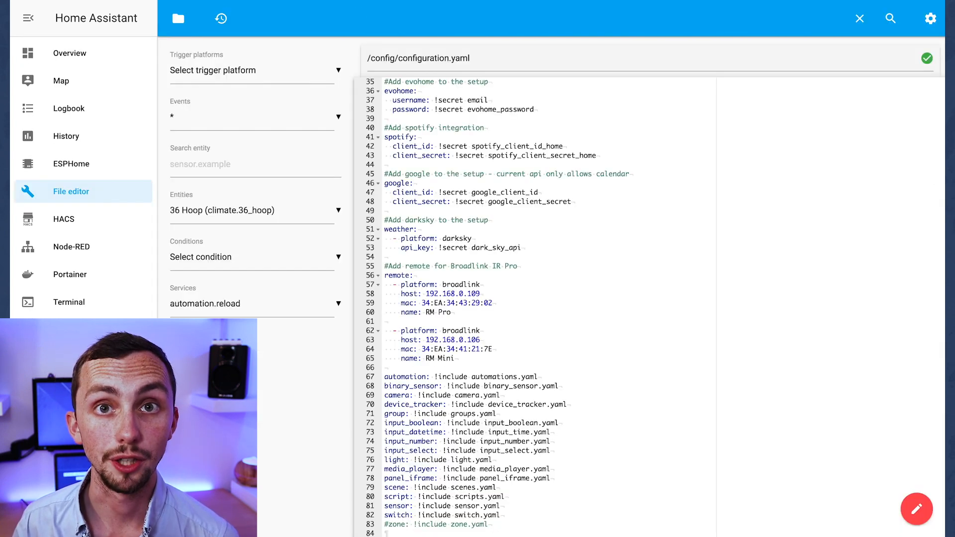
left_click(394, 423)
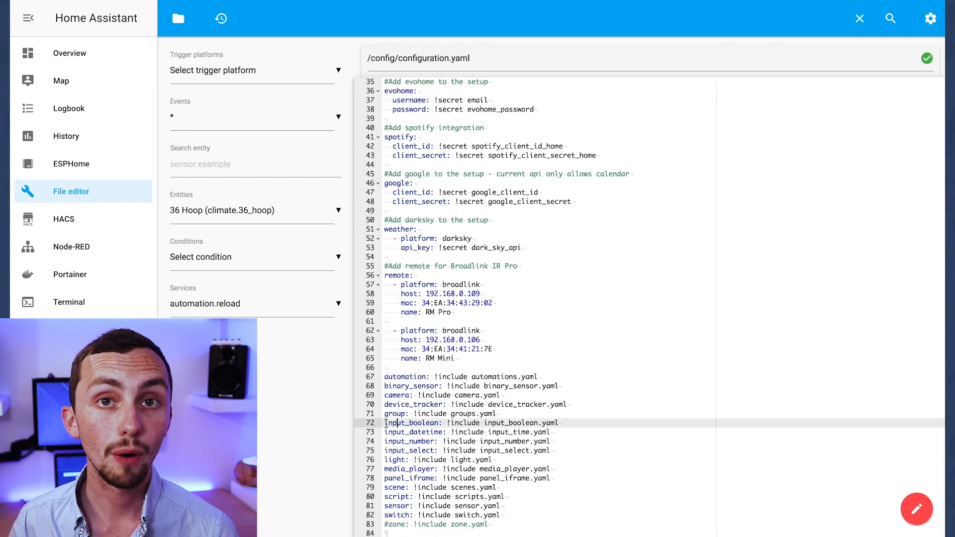
left_click_drag(385, 423, 556, 441)
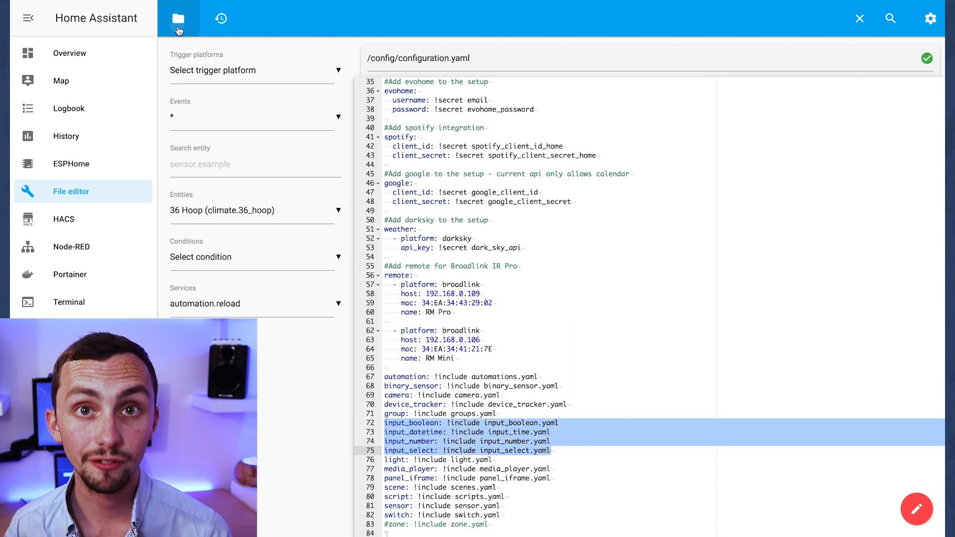
Browse to input_boolean.yaml and scroll through its Guest Mode and Sleep Scene definitions.
left_click(178, 18)
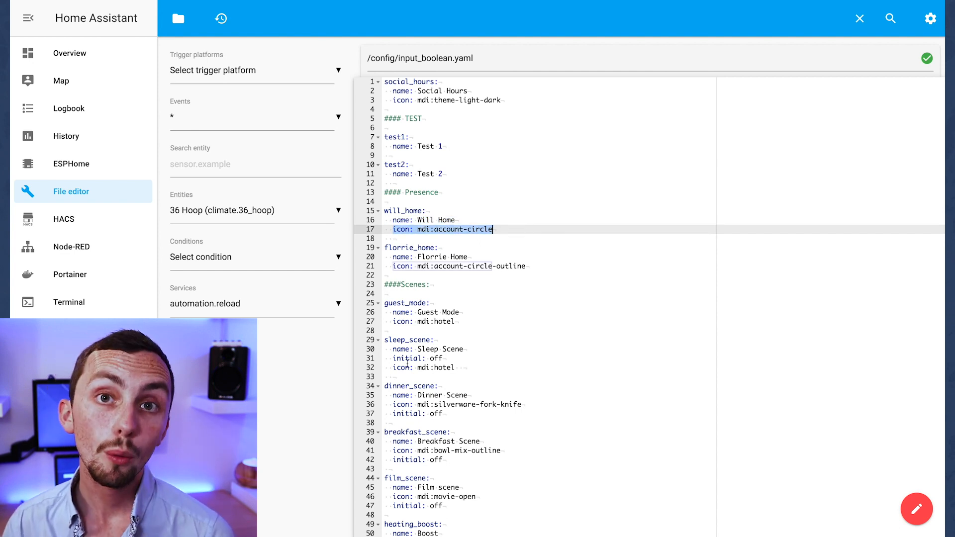
scroll("down", 3)
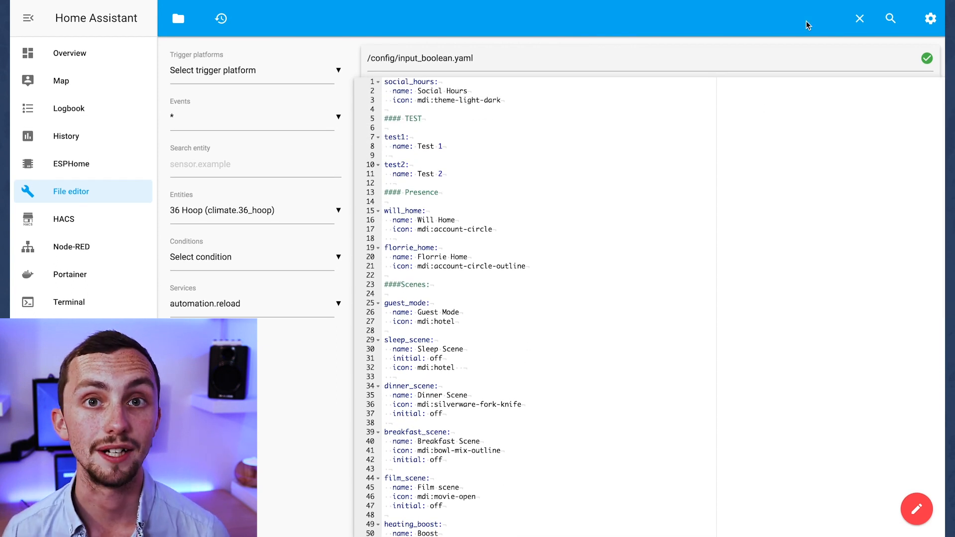
scroll("down", 3)
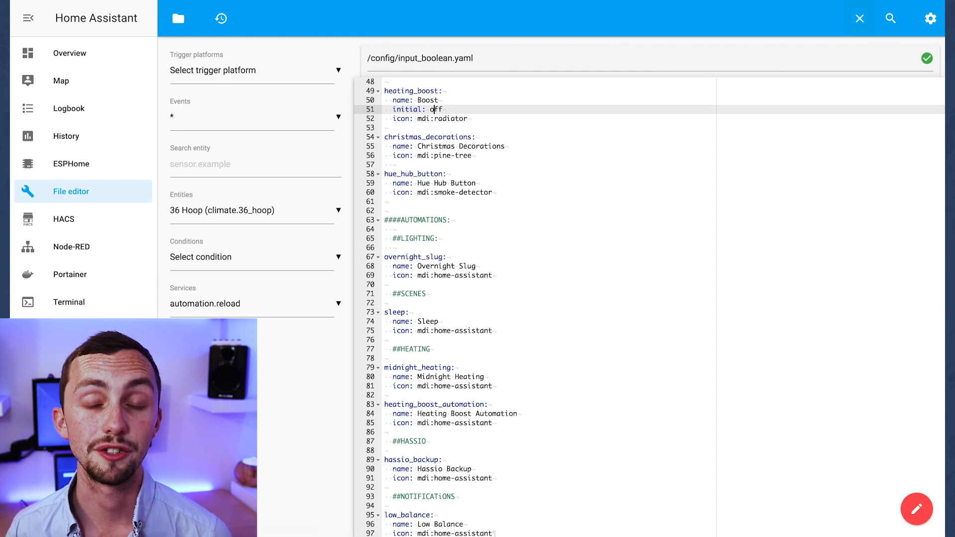
In Node-RED's Lighting flow, inspect the Automation on node gated on input_boolean.overnight_slug, leaving it unchanged.
left_click(72, 247)
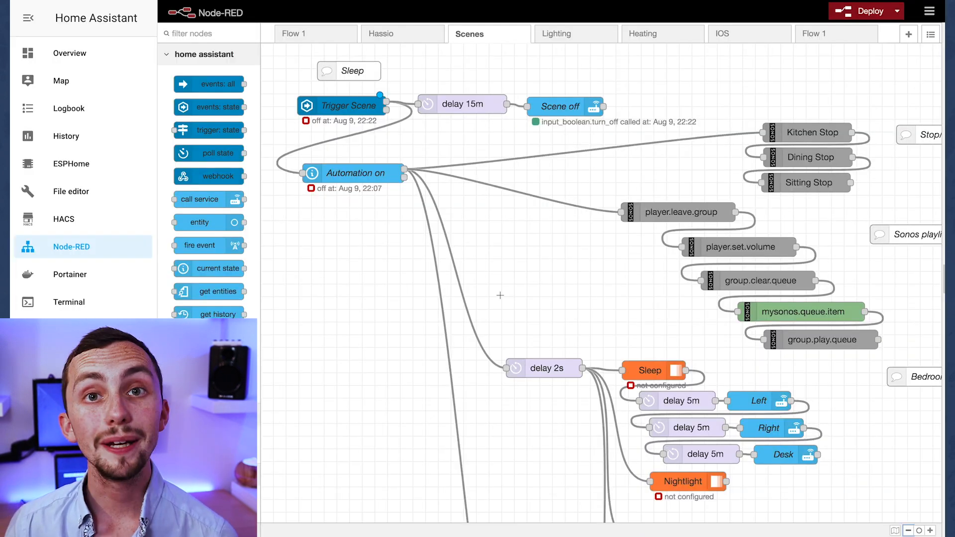
left_click(403, 34)
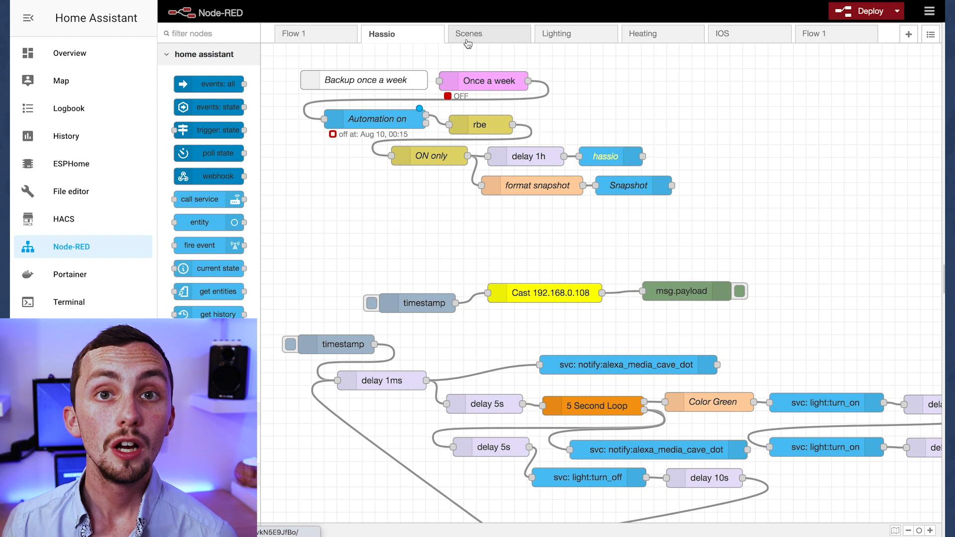
left_click(574, 33)
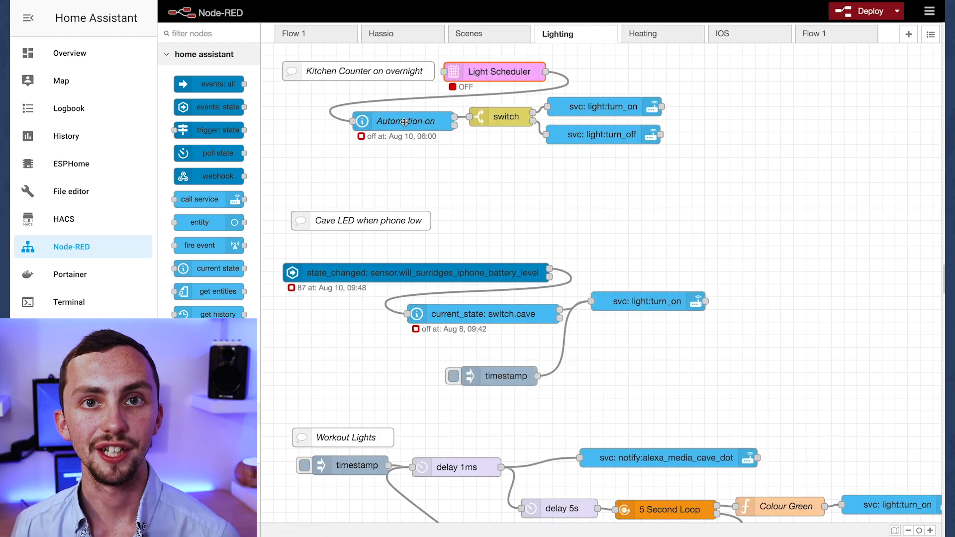
double_click(403, 121)
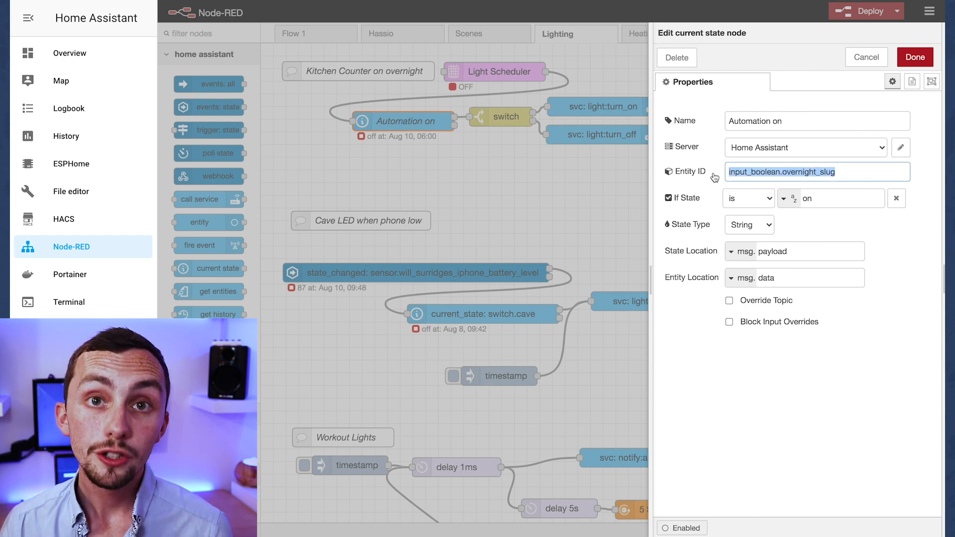
mouse_move(553, 82)
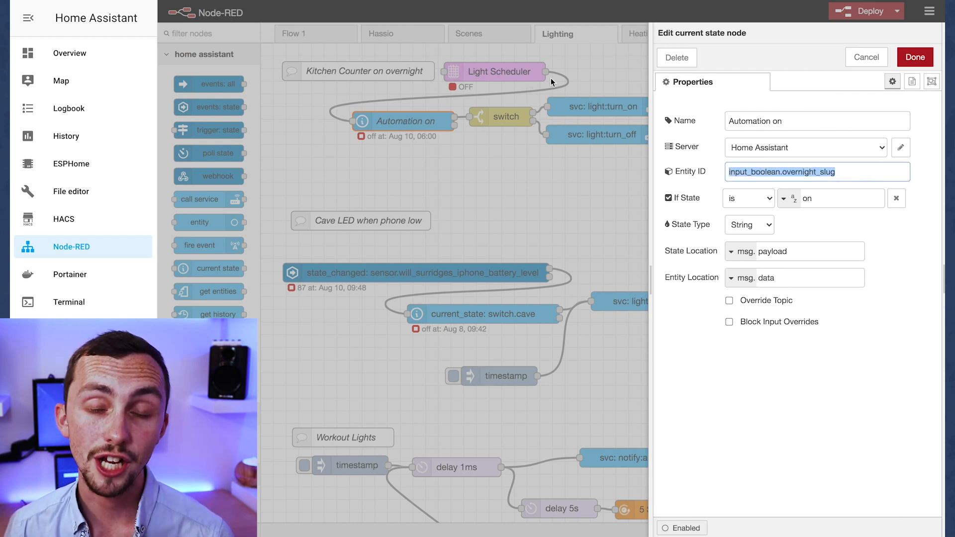
mouse_move(419, 126)
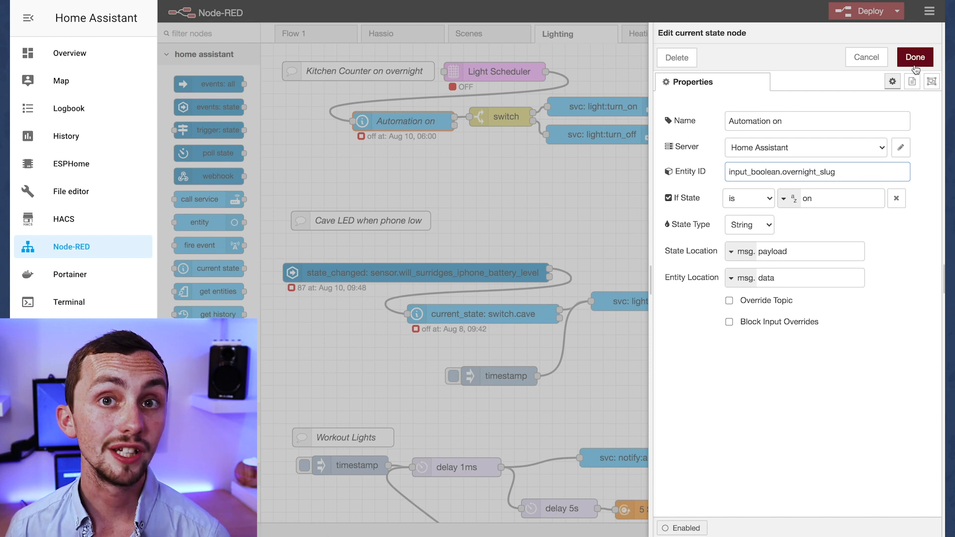
left_click(914, 57)
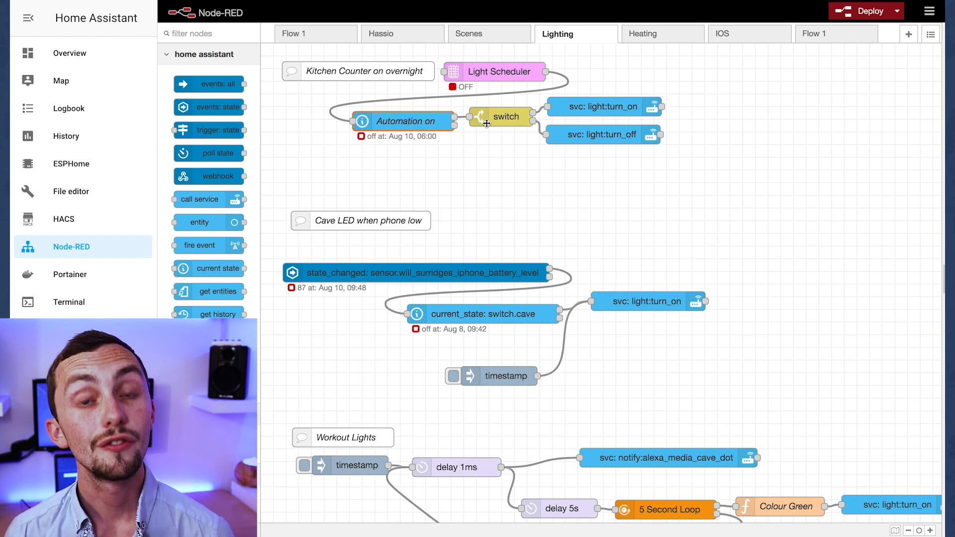
mouse_move(505, 116)
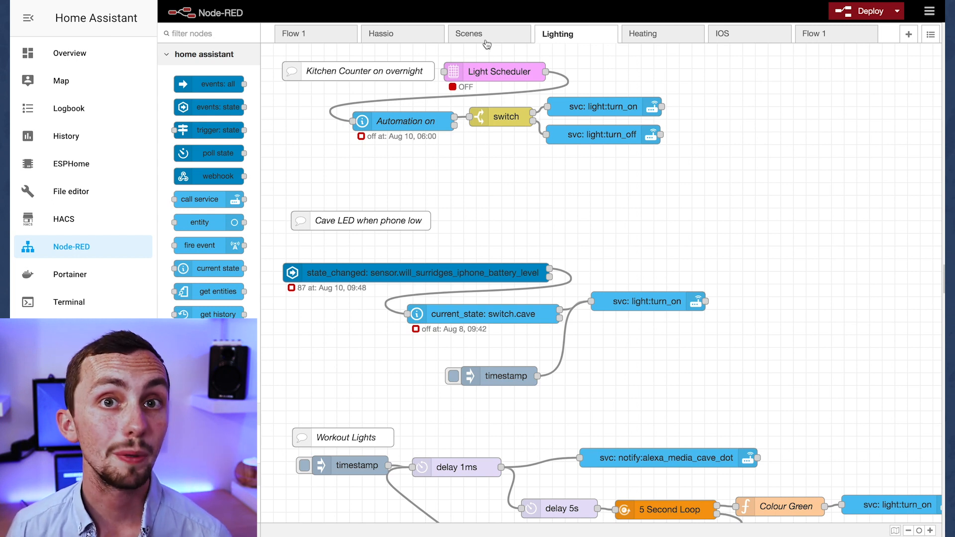
left_click(489, 34)
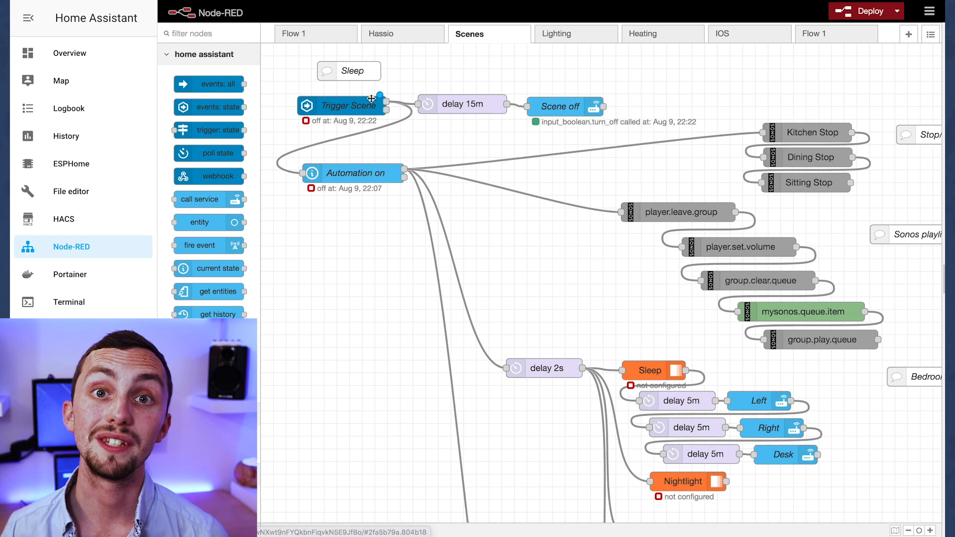
double_click(343, 106)
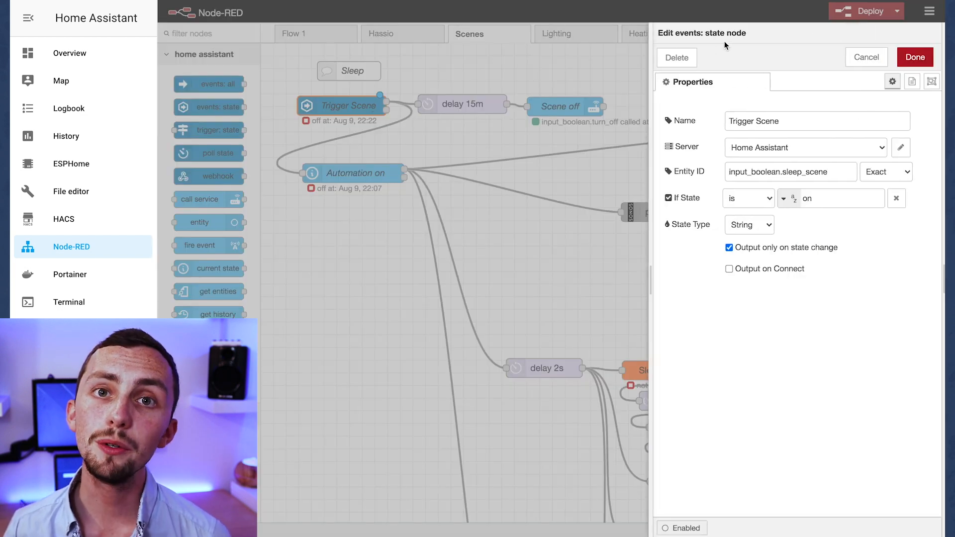
left_click(791, 171)
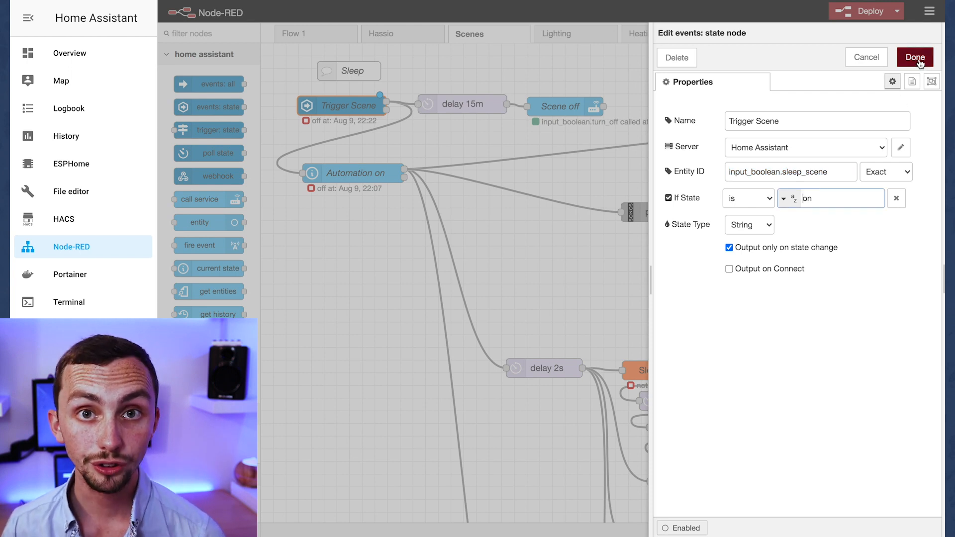
left_click(915, 57)
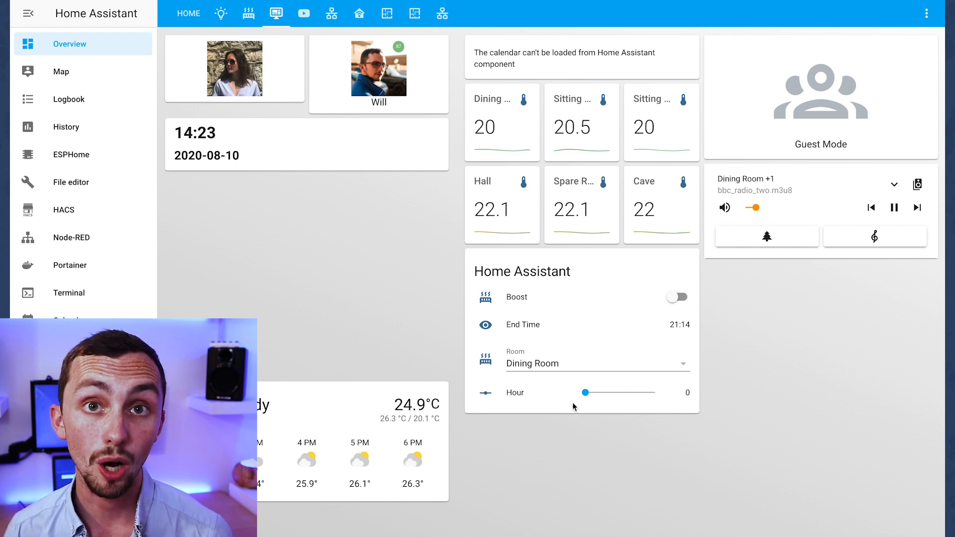
Drag the Hour slider on the dashboard until it reads 3.
left_click_drag(586, 392, 634, 392)
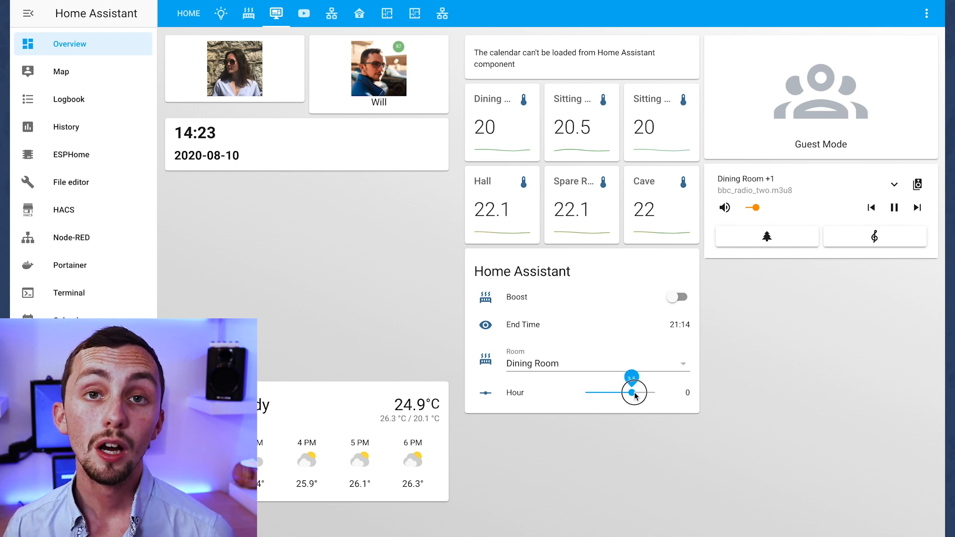
left_click_drag(634, 392, 585, 392)
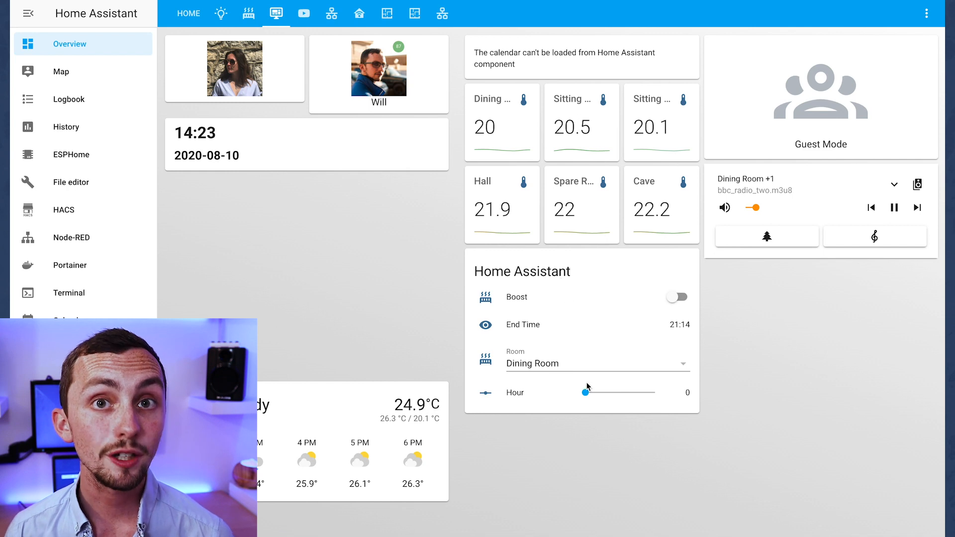
left_click_drag(586, 392, 626, 392)
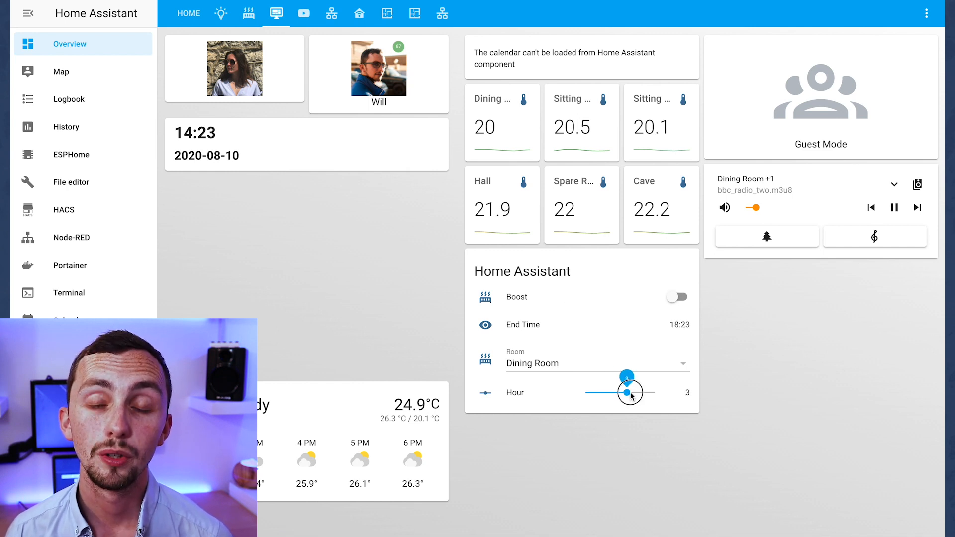
left_click_drag(628, 392, 606, 392)
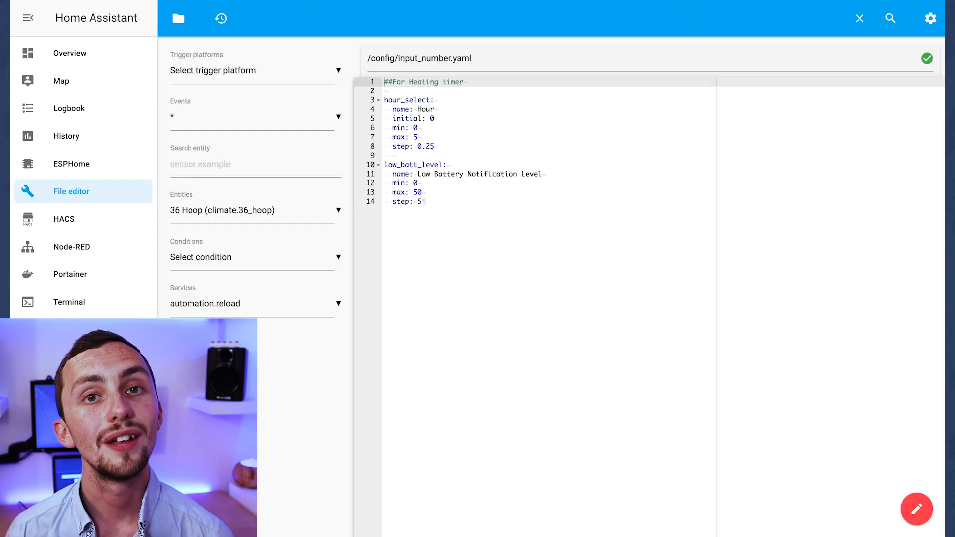
In input_number.yaml, edit the hour_select step value to 5, then return to Overview.
left_click(414, 99)
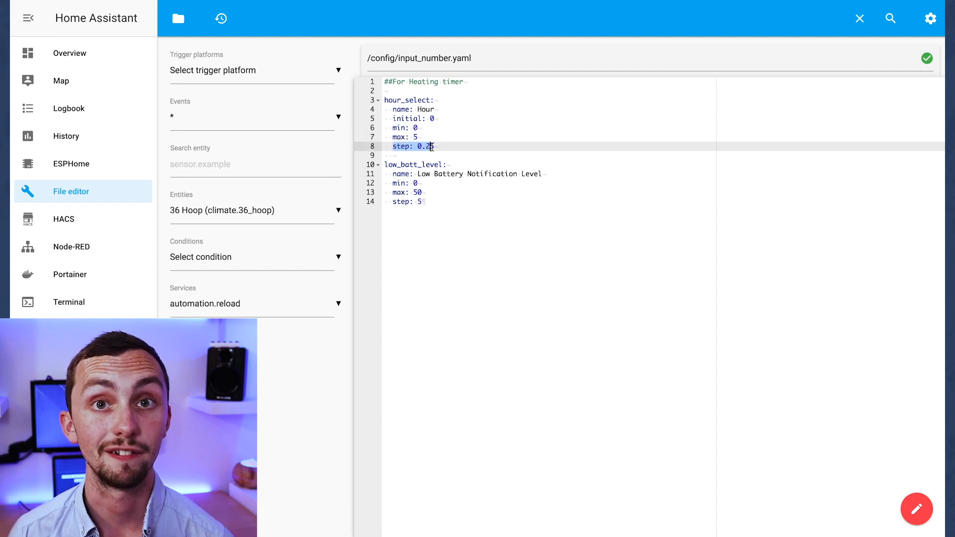
type("5")
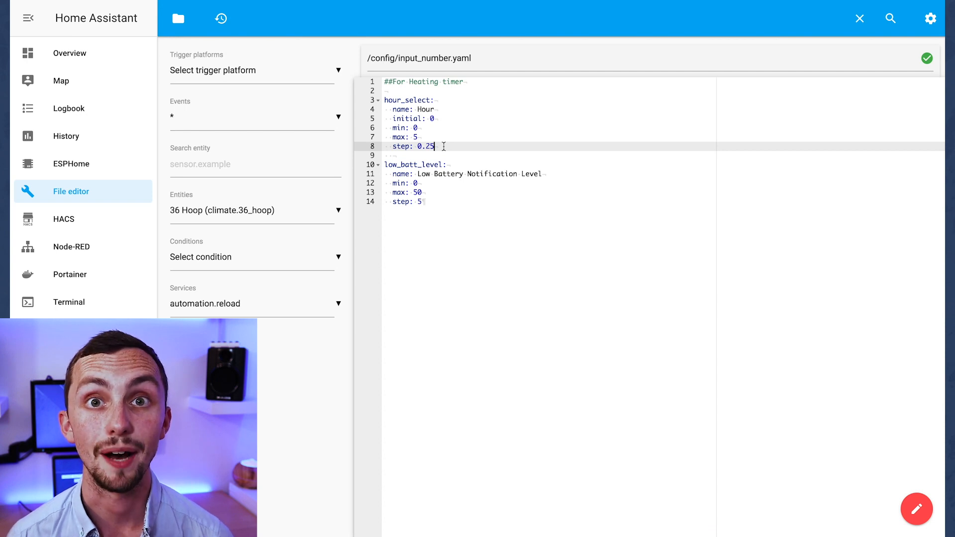
left_click(69, 43)
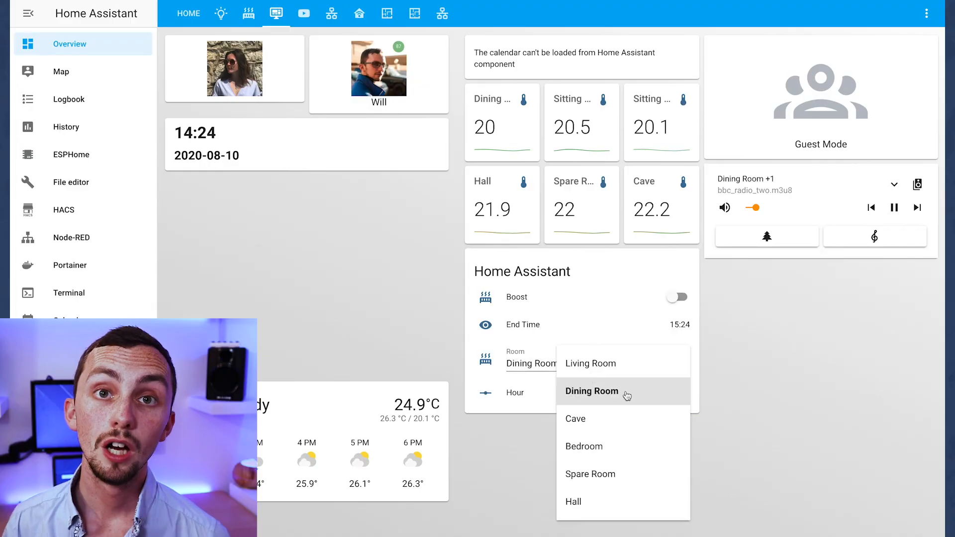
mouse_move(621, 488)
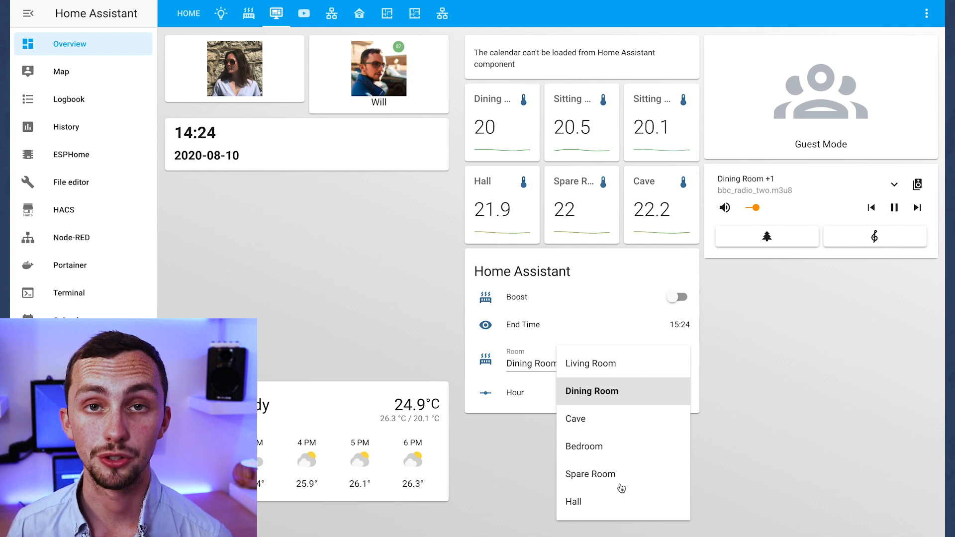
Close the Room dropdown after listing its choices from Living Room to Hall.
left_click(573, 501)
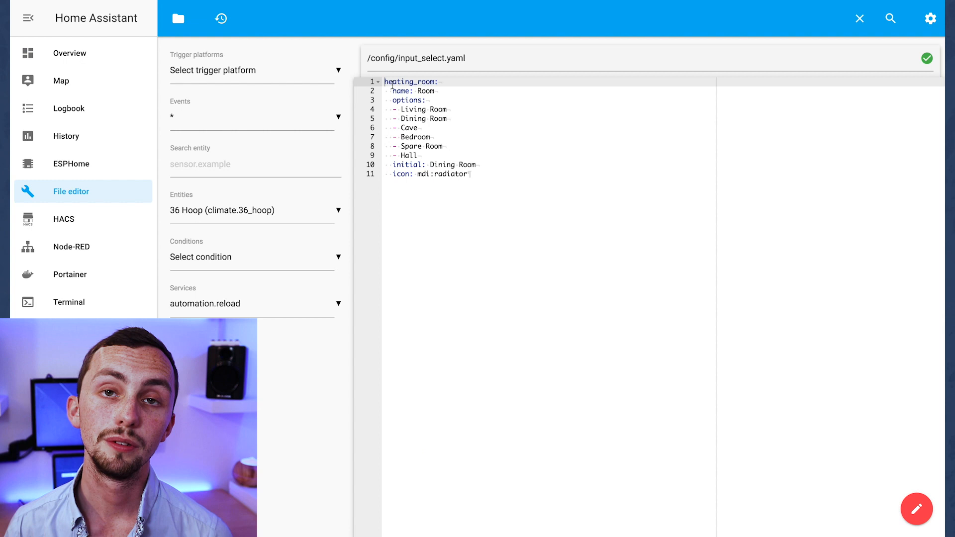
Highlight the heating_room definition lines in input_select.yaml.
left_click_drag(390, 99, 427, 137)
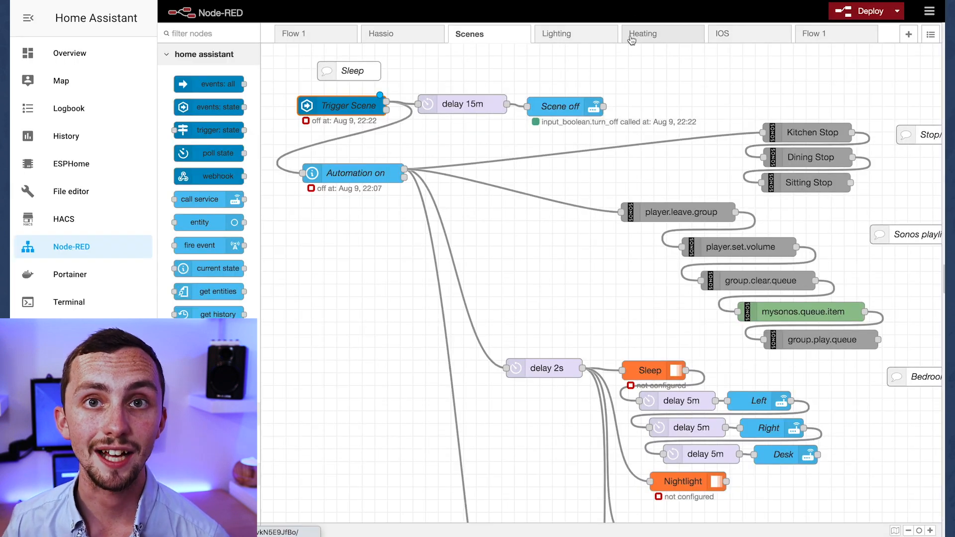
Review the Heating flow's Heating Boost End Time node, then return to File editor's folder browser.
left_click(644, 33)
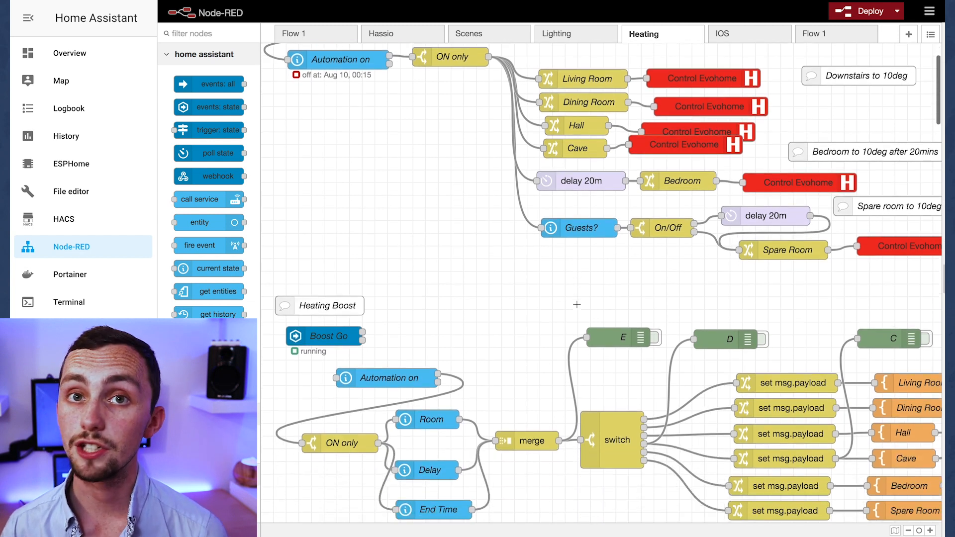
scroll("down", 3)
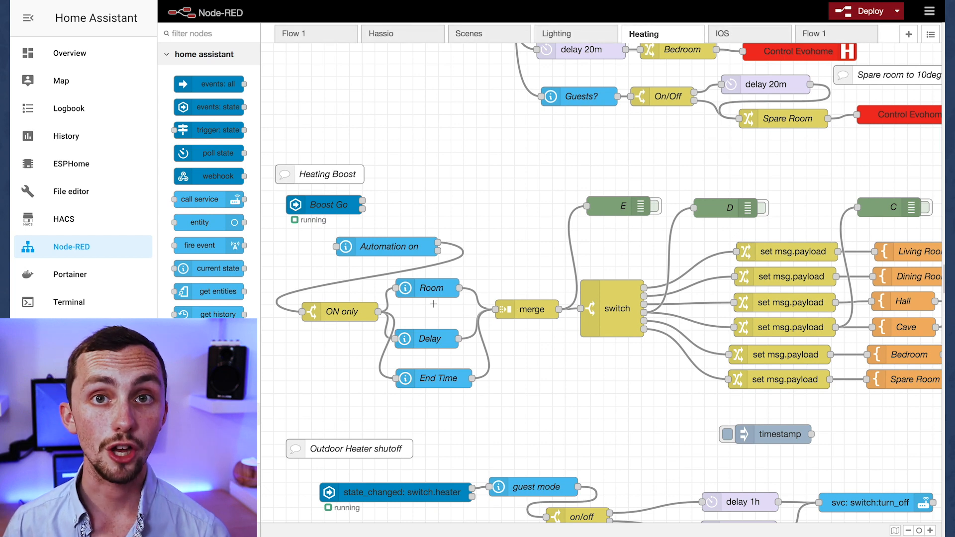
left_click(432, 379)
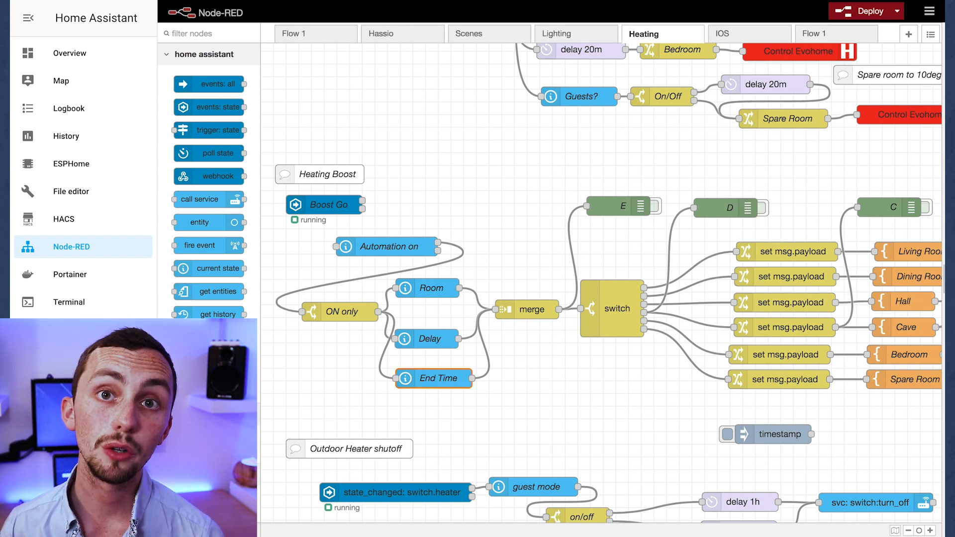
left_click(71, 191)
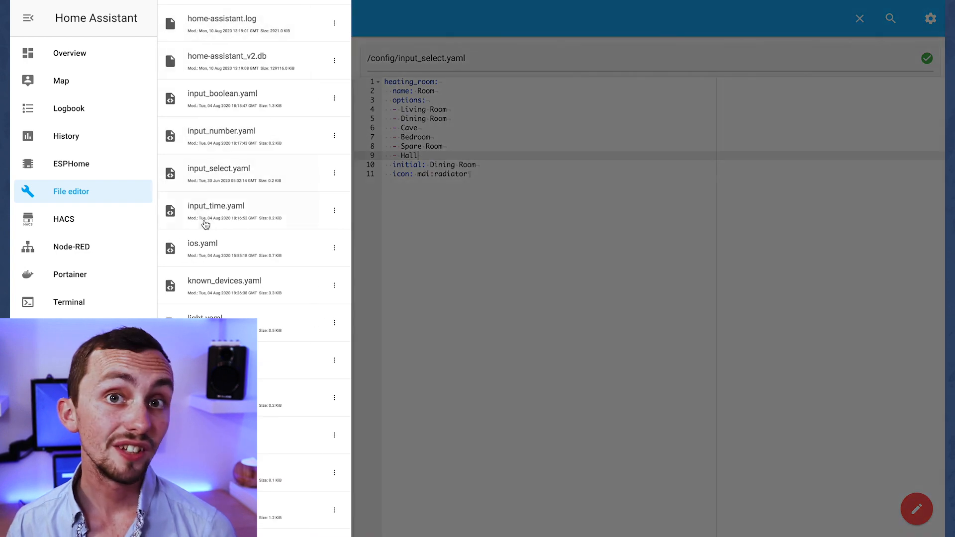
View input_time.yaml defining the Social Hours Start and End time-only helpers.
left_click(217, 206)
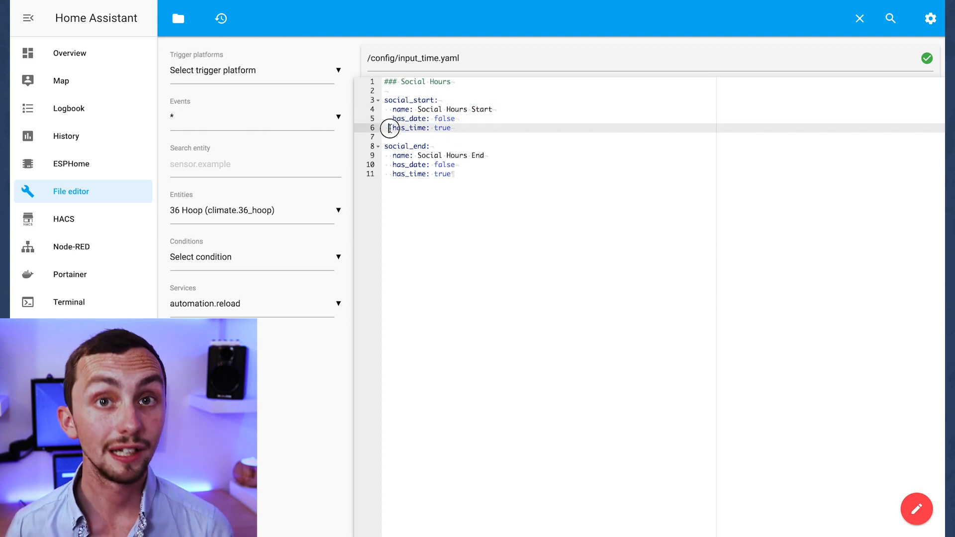
left_click(452, 129)
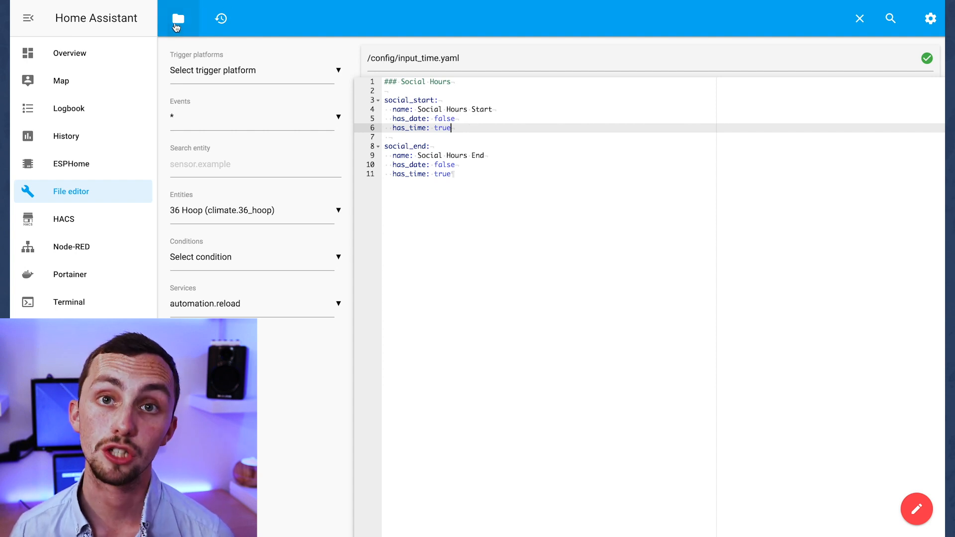
mouse_move(179, 17)
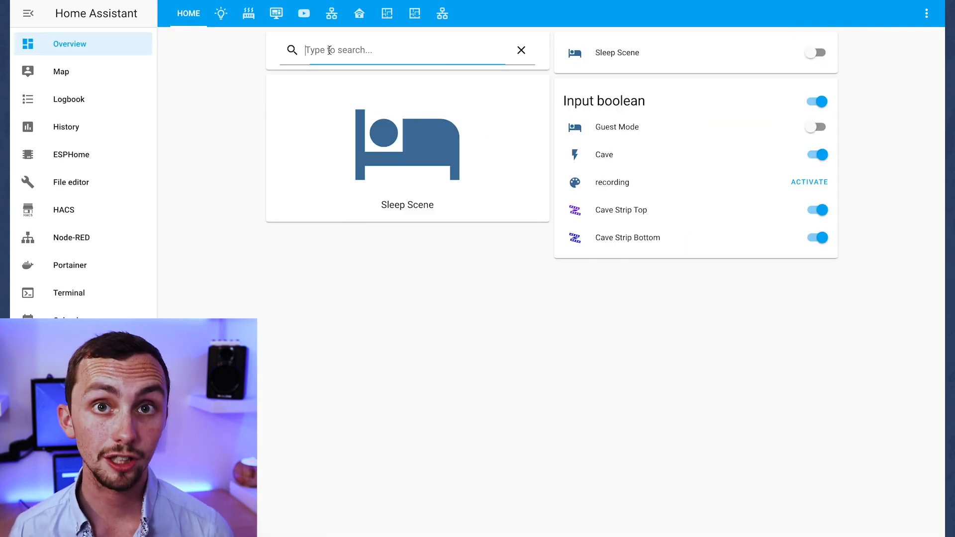
Search the dashboard for 'social' to show Social Hours End 21:00 and Start 08:00.
type("social")
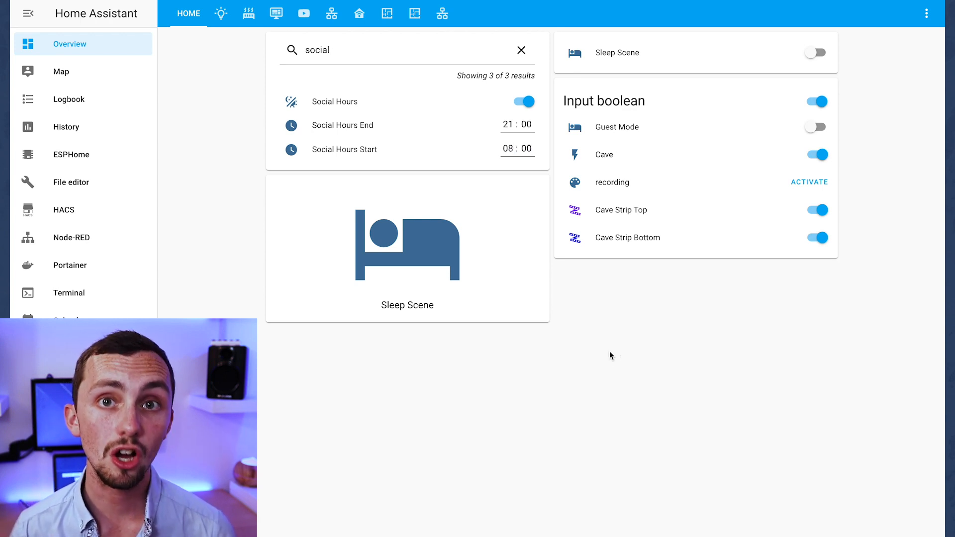
left_click(528, 149)
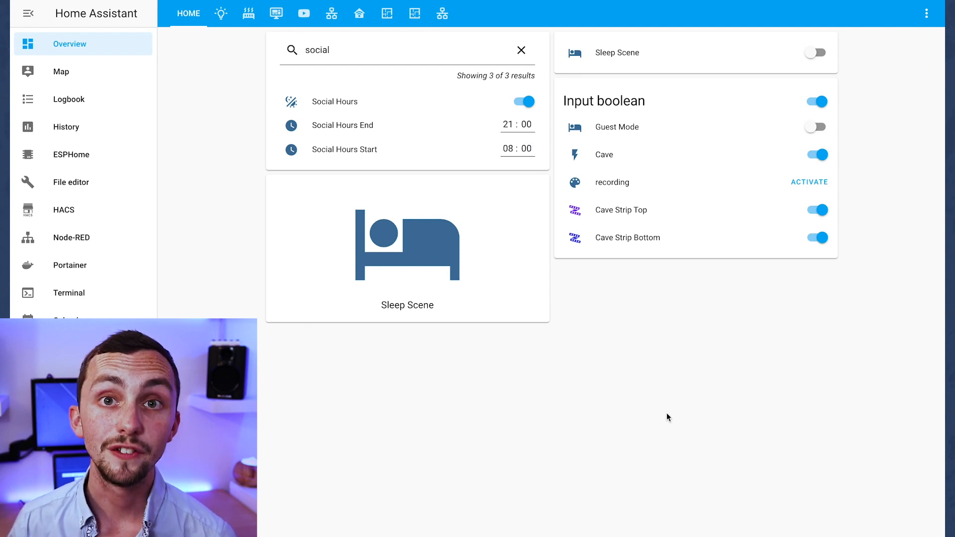
left_click(520, 50)
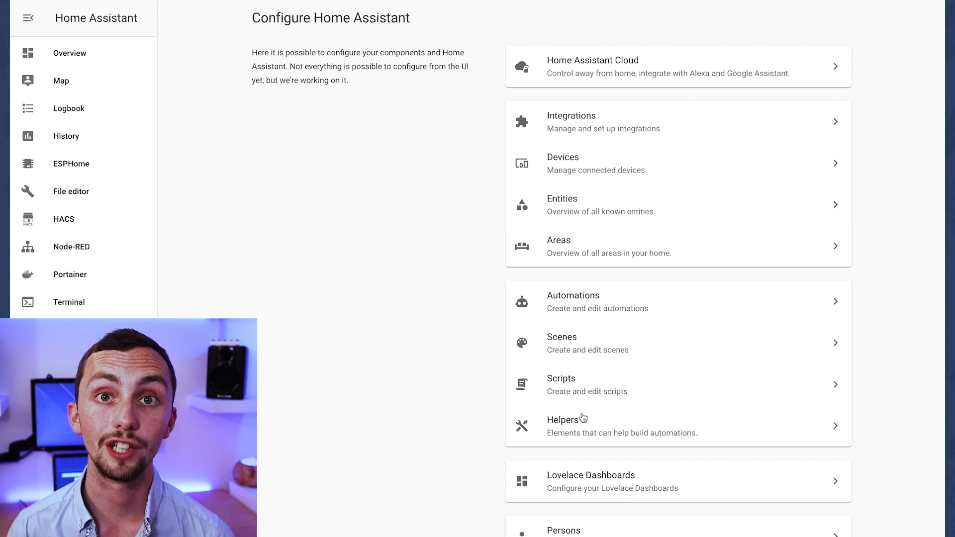
Create a Text helper with maximum length 150 and password display mode, then go to Overview.
left_click(563, 420)
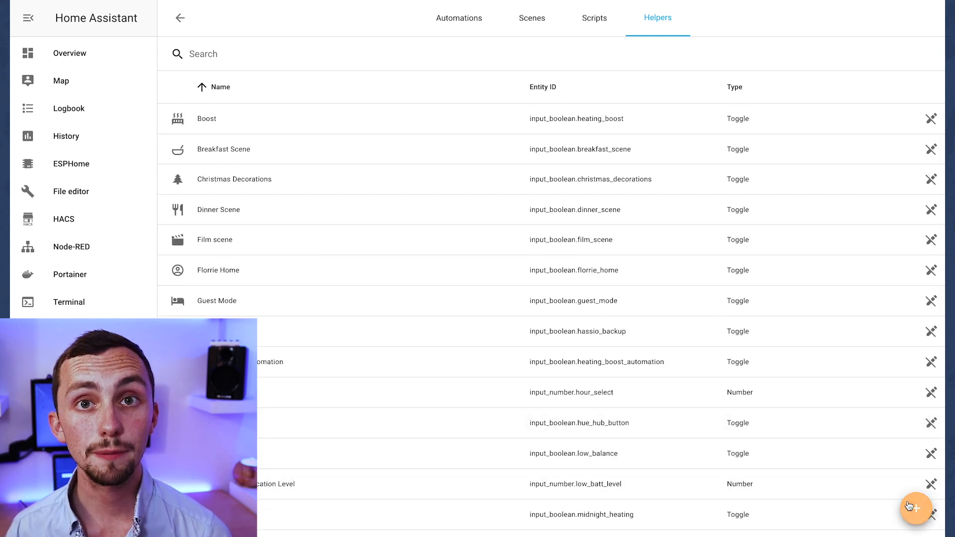
left_click(916, 509)
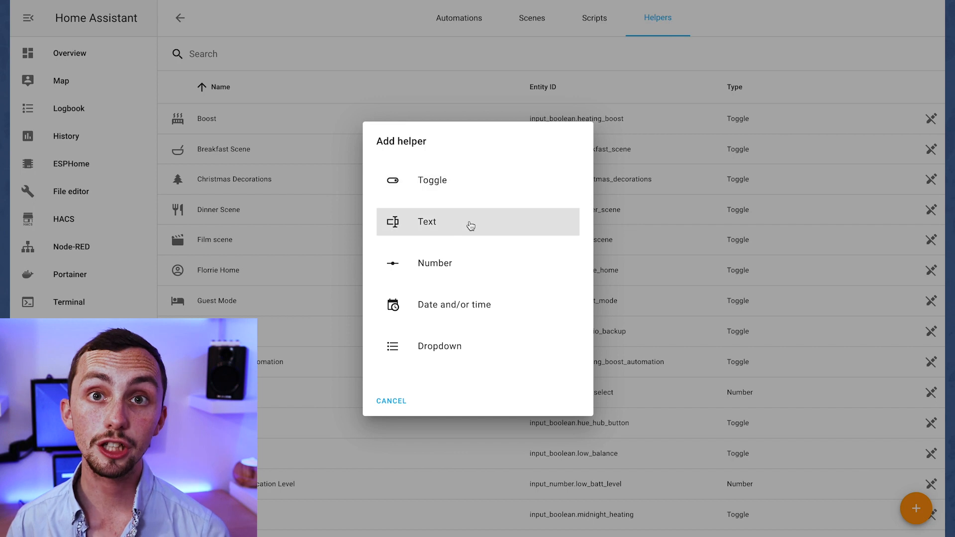
left_click(427, 220)
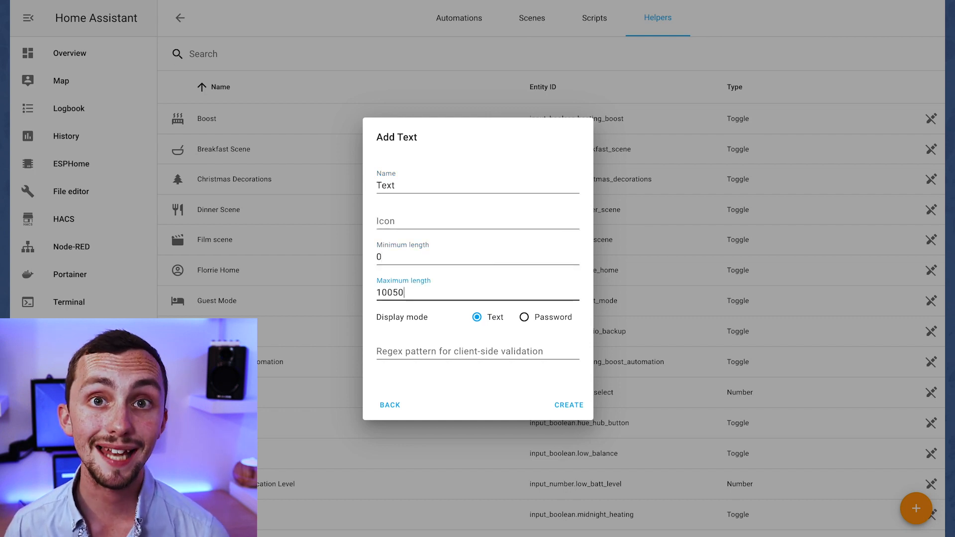
type("150")
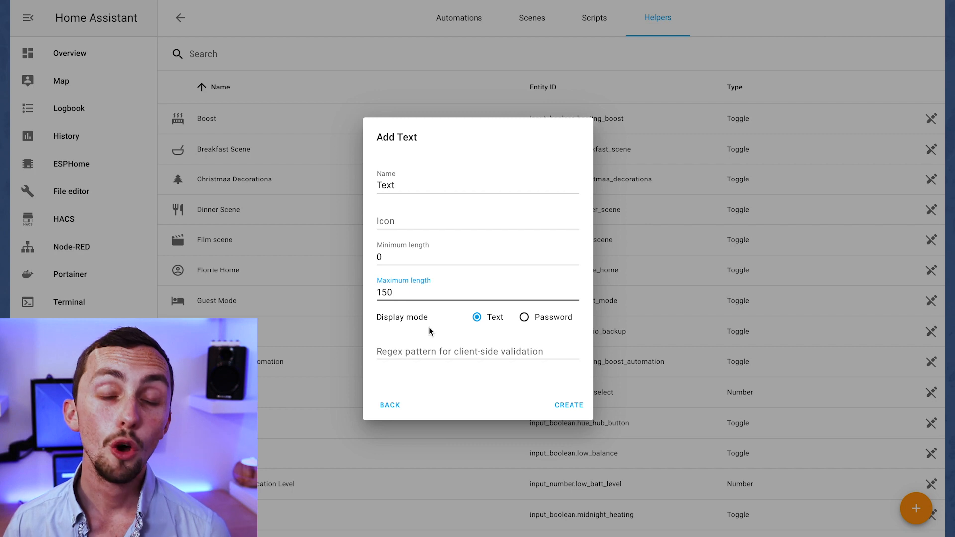
left_click(523, 316)
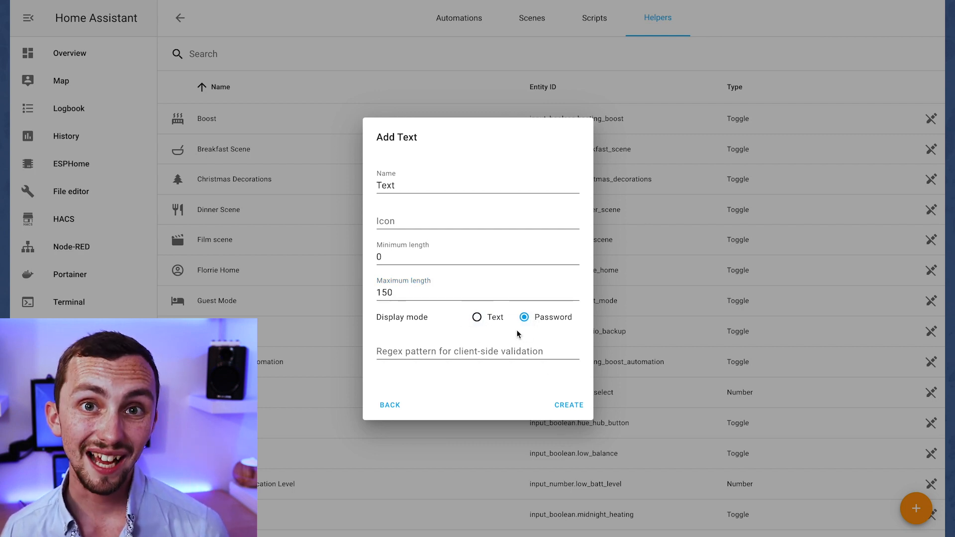
left_click(569, 405)
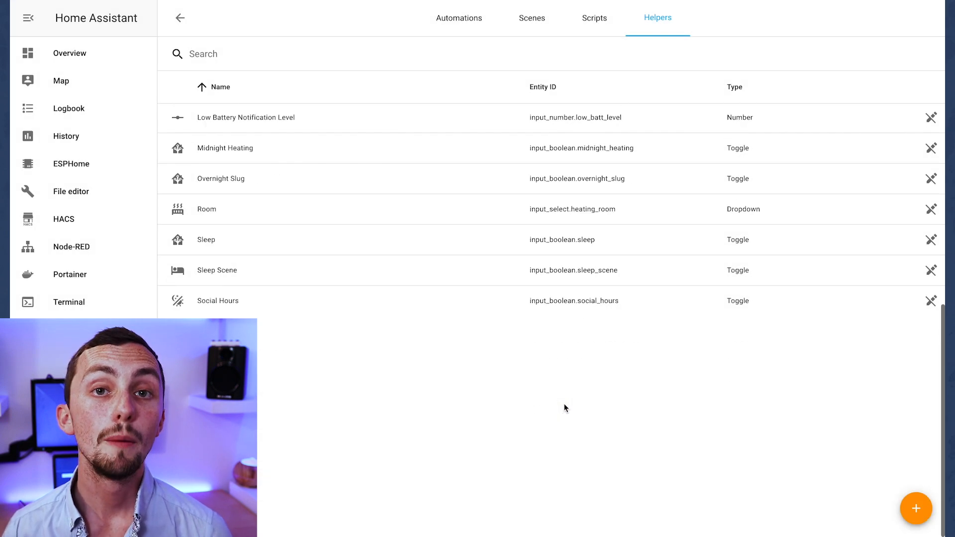
scroll("down", 3)
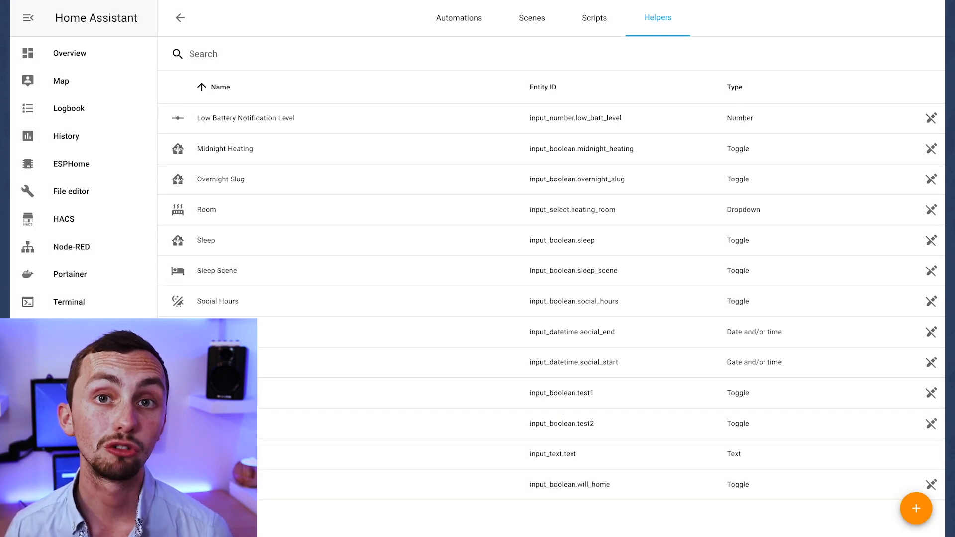
left_click(69, 43)
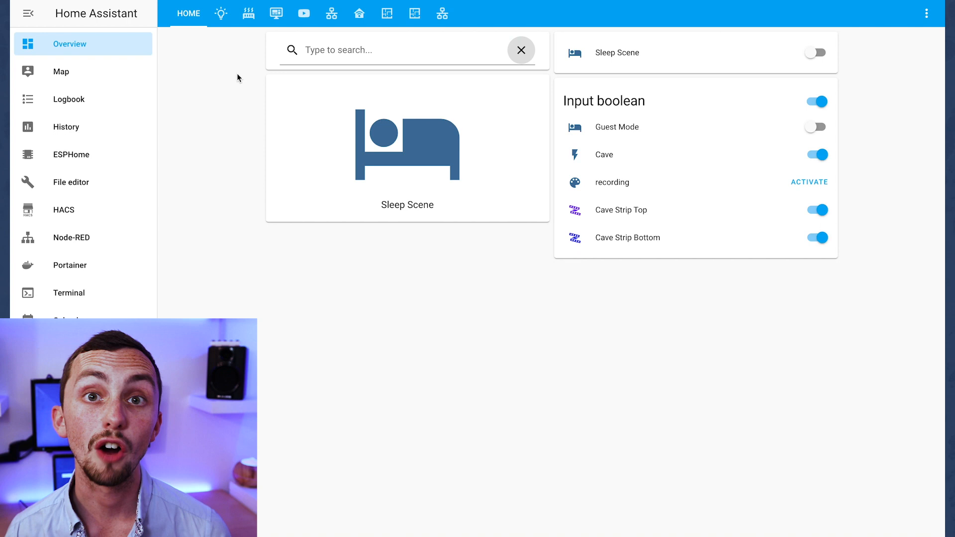
Search for 'text', give the Text helper the masked value Hello and check its history.
type("text")
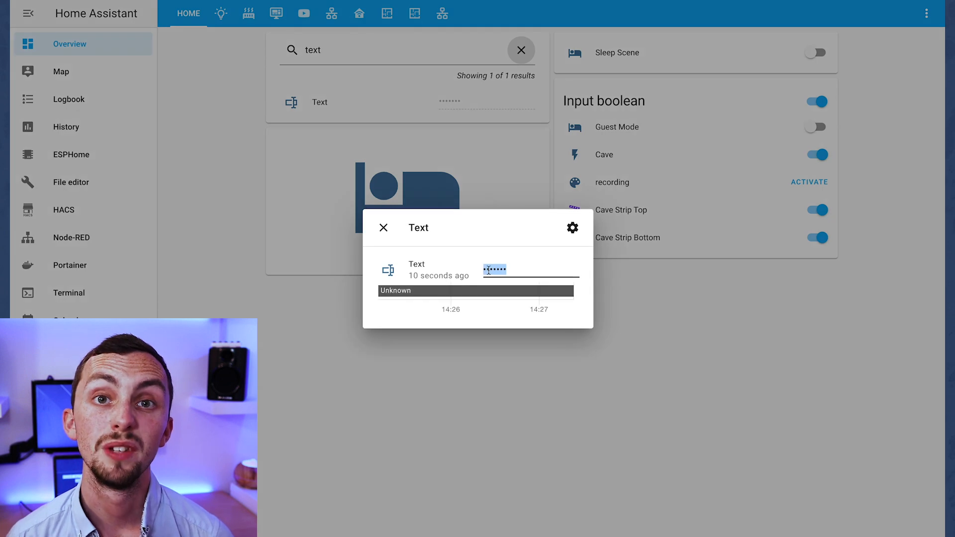
left_click(384, 227)
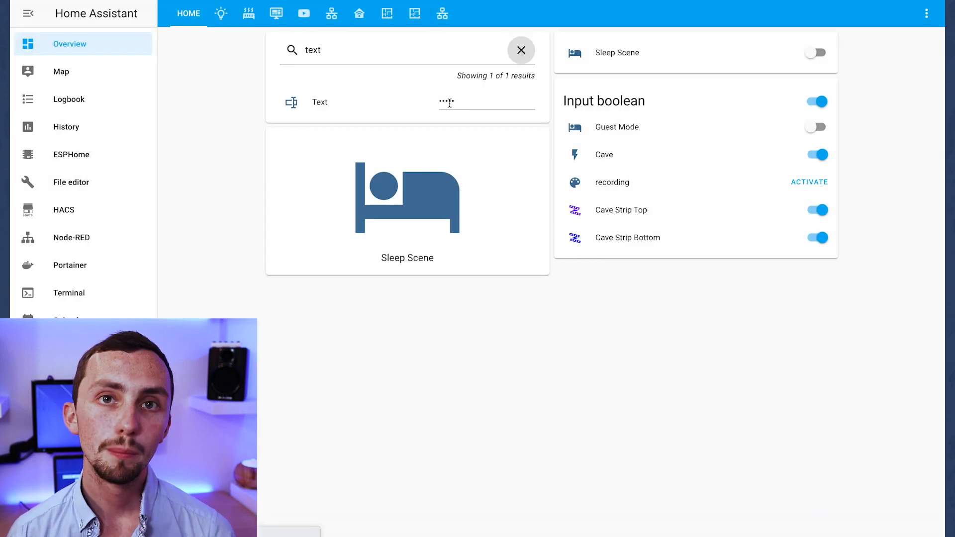
left_click(320, 102)
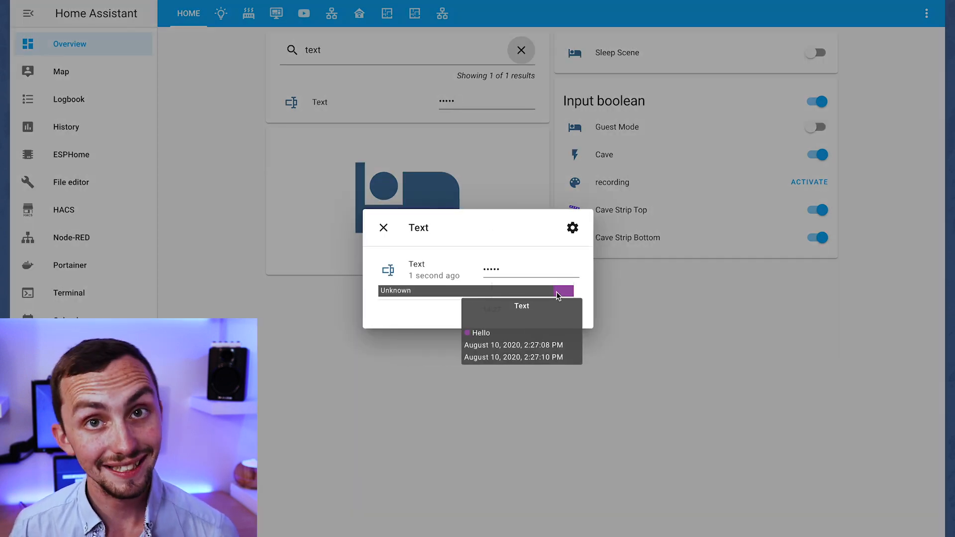
left_click(384, 227)
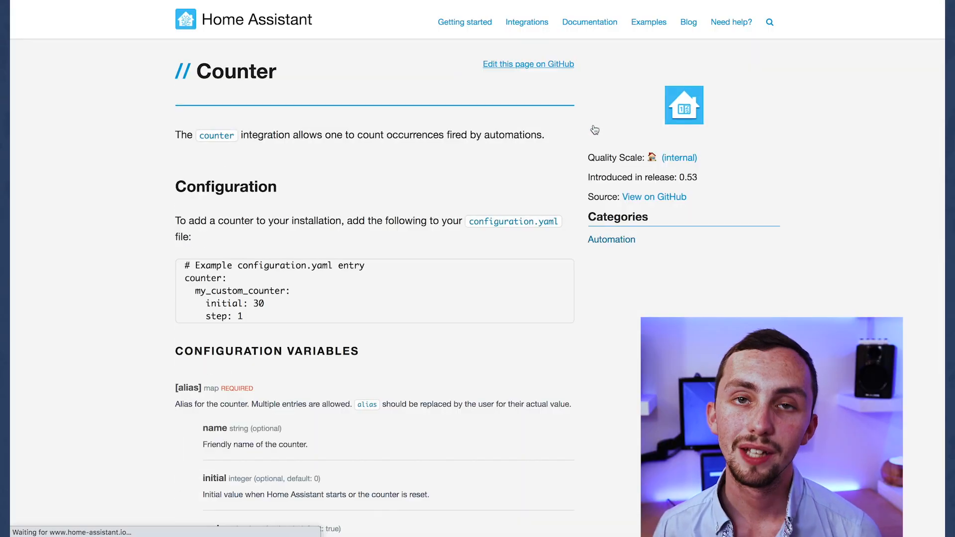
Scroll the Counter docs down to the error-counting example and back toward the integrations listing.
scroll("down", 3)
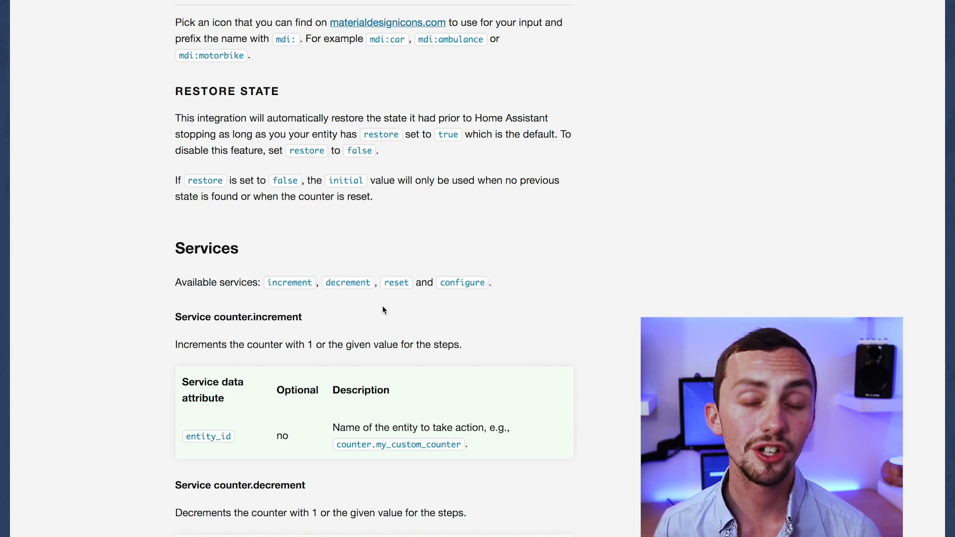
scroll("down", 3)
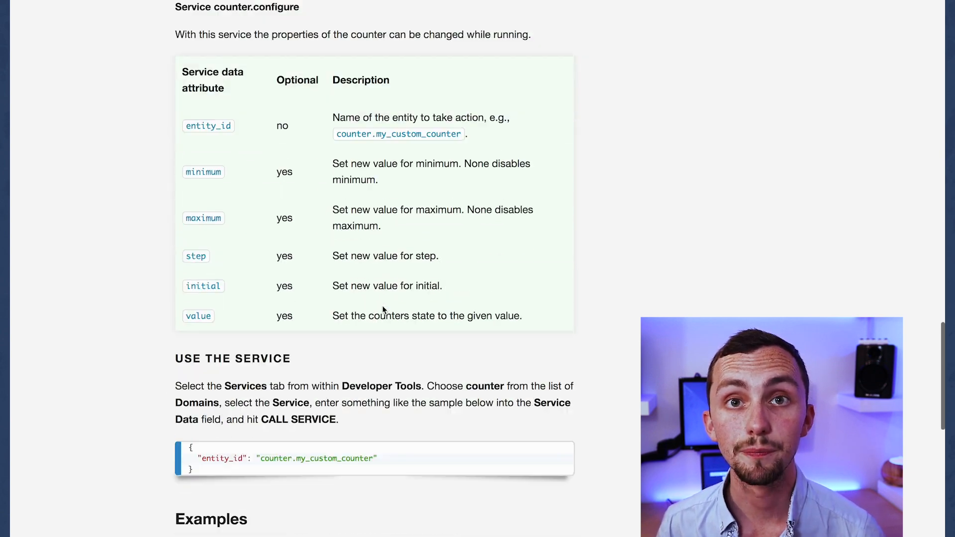
scroll("down", 3)
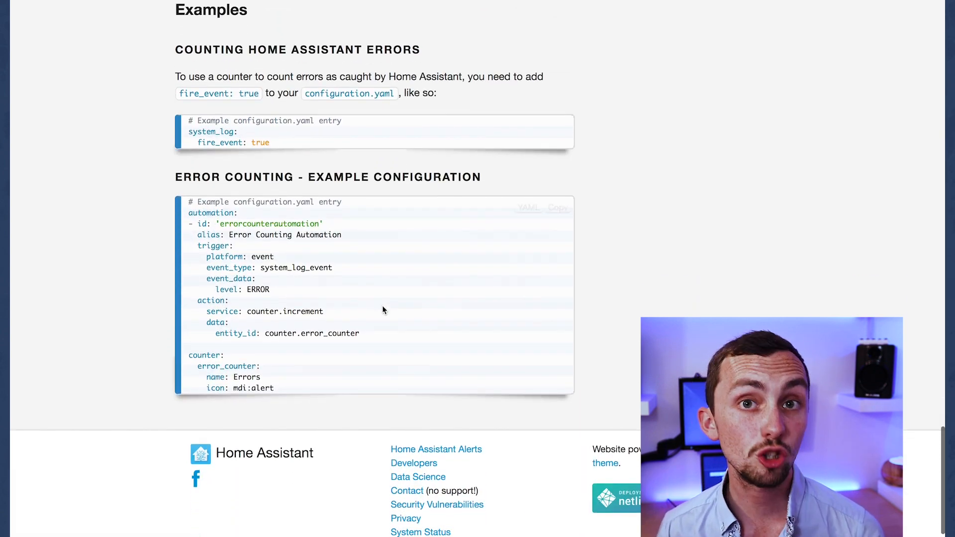
scroll("up", 3)
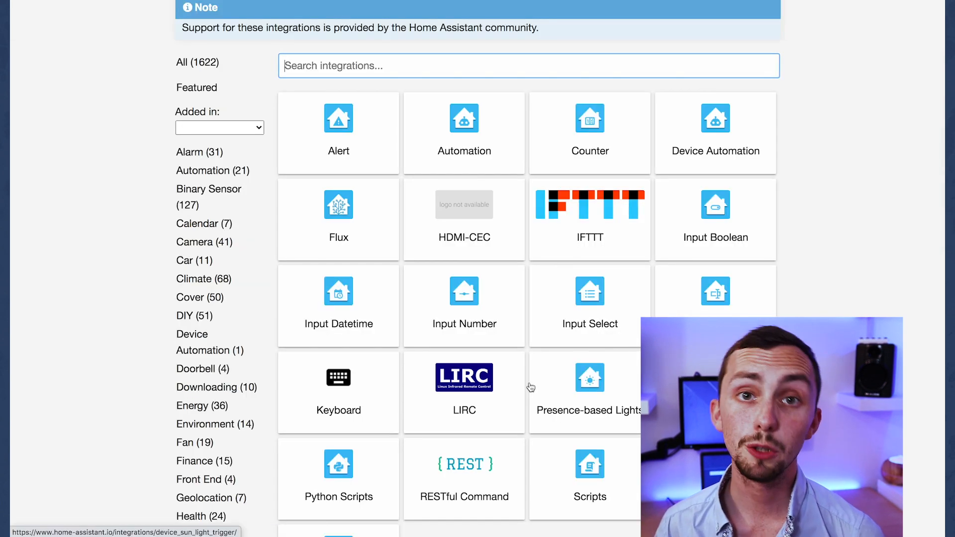
Scroll the Timer integration docs down to its configuration variables.
scroll("down", 3)
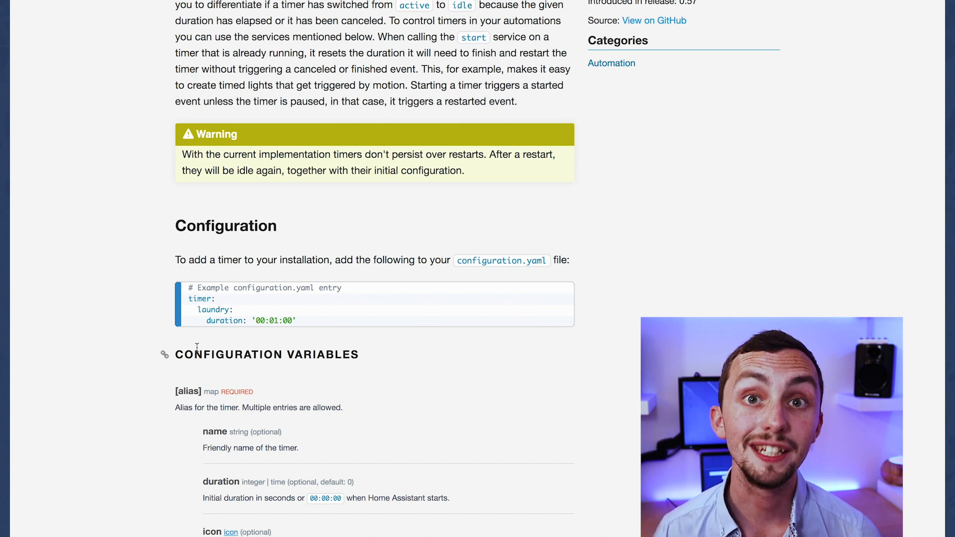
scroll("down", 3)
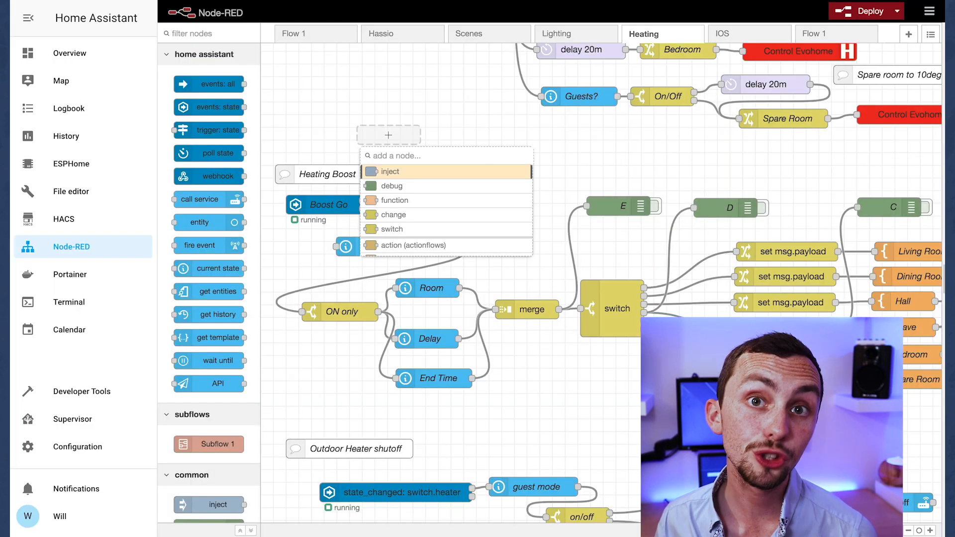
Quick-add a counter node ('count') and accept its defaults: increment mode, step 1, initial count 0.
type("count")
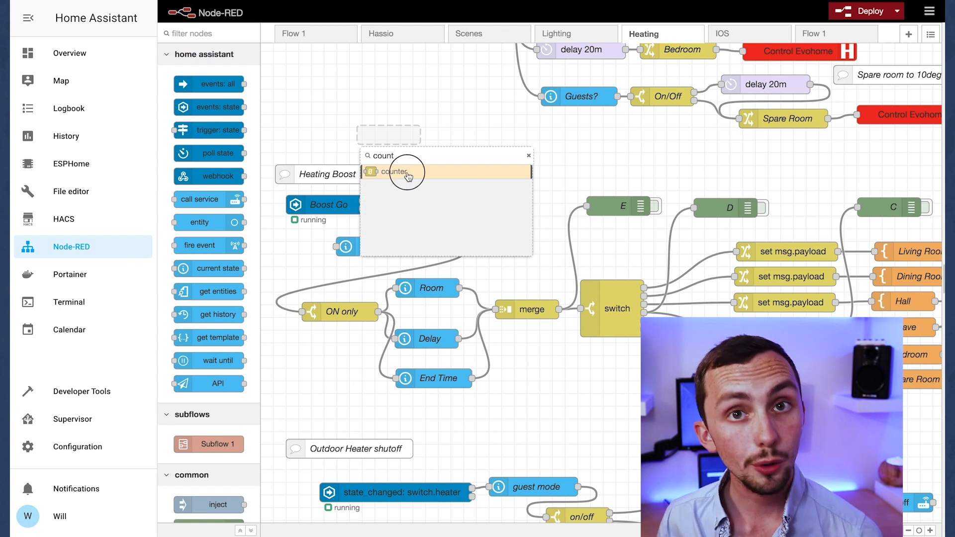
double_click(390, 172)
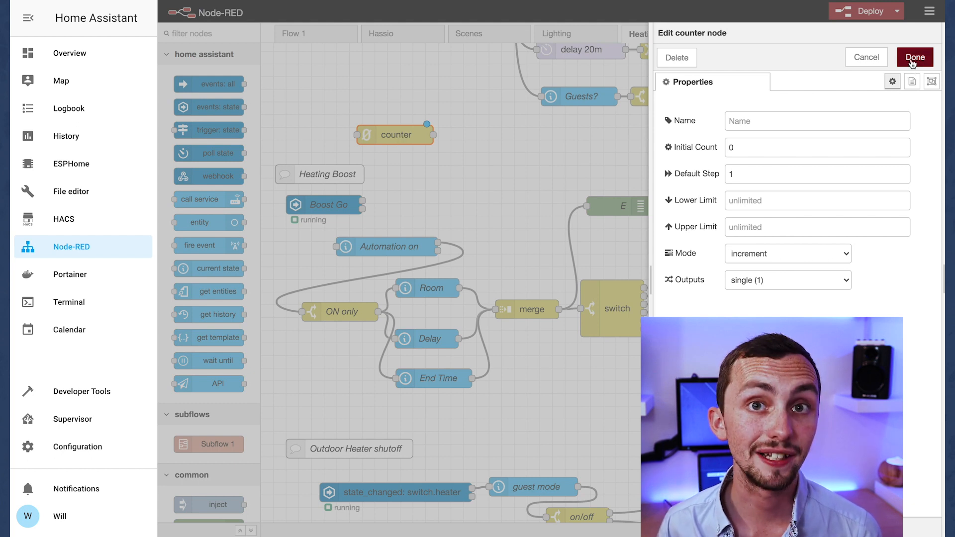
left_click(914, 58)
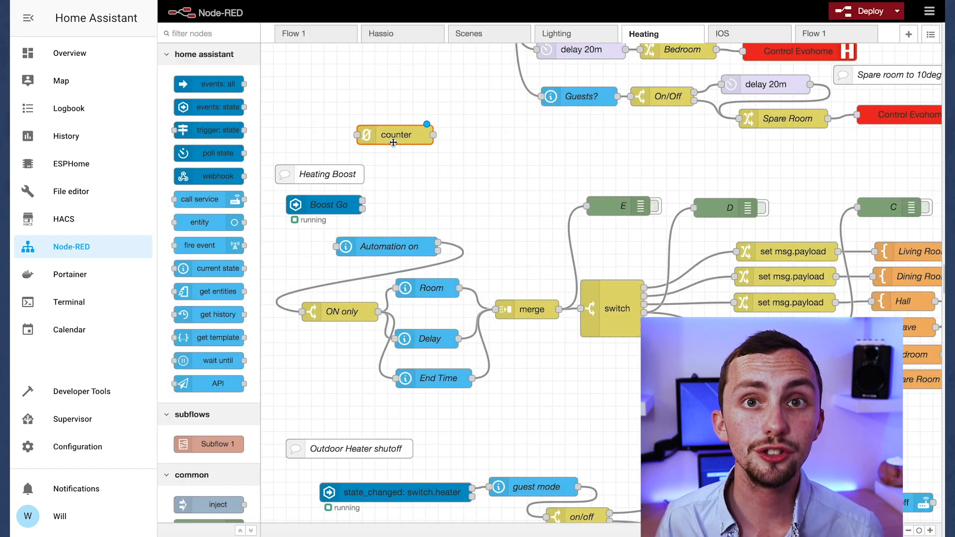